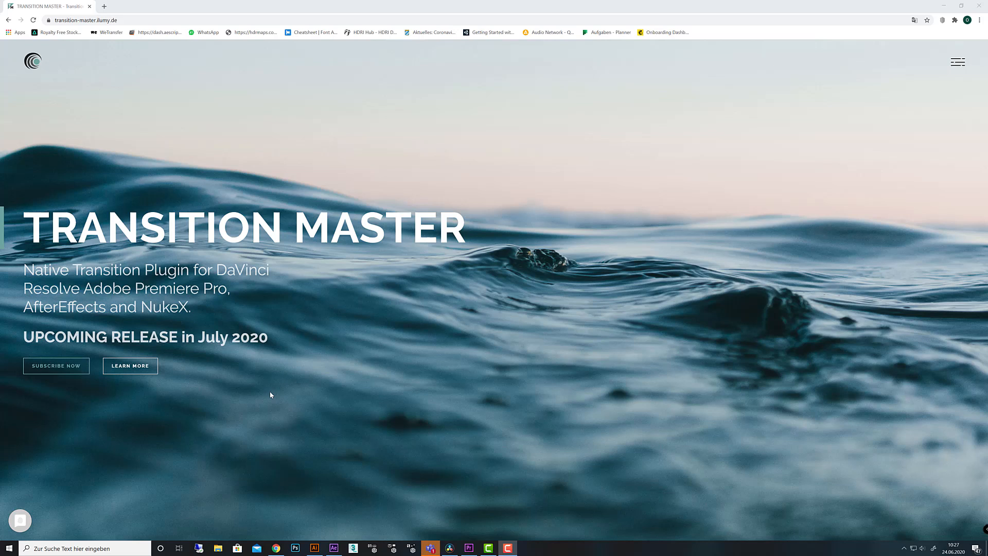
pyautogui.moveTo(482, 281)
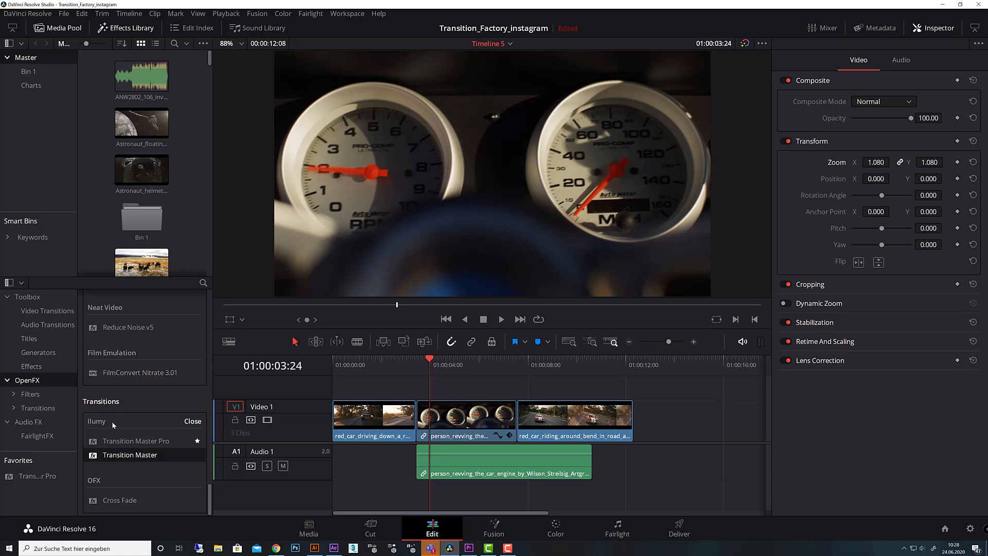
pyautogui.moveTo(158, 443)
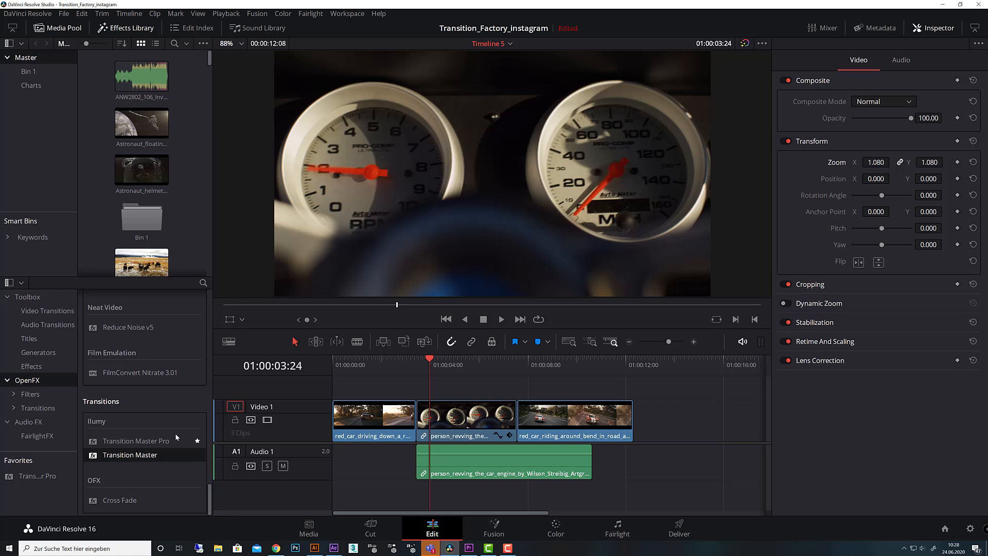
pyautogui.moveTo(113, 460)
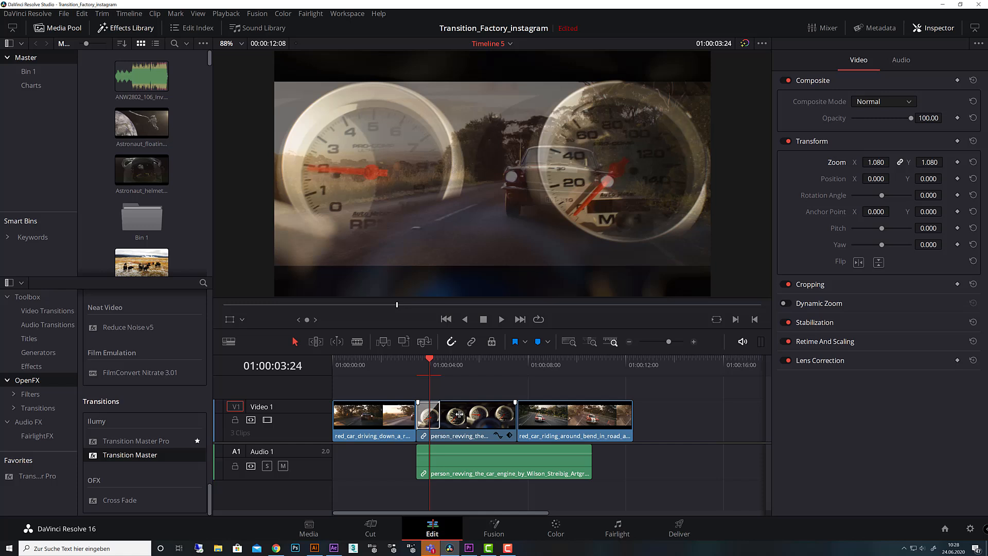
# Select the transition on the first cut and apply the B-Block_Horizon_A preset in OpenFX
pyautogui.click(423, 417)
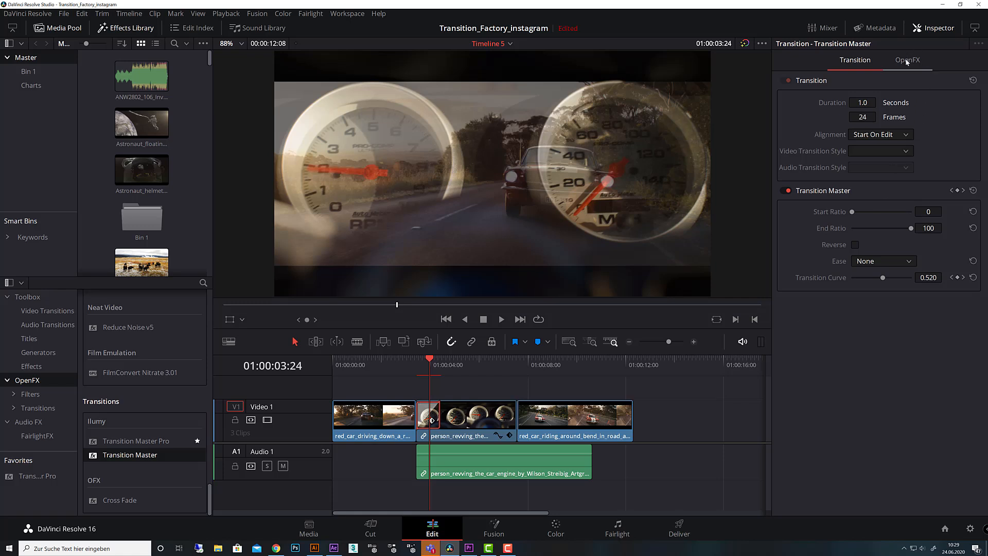
pyautogui.click(908, 60)
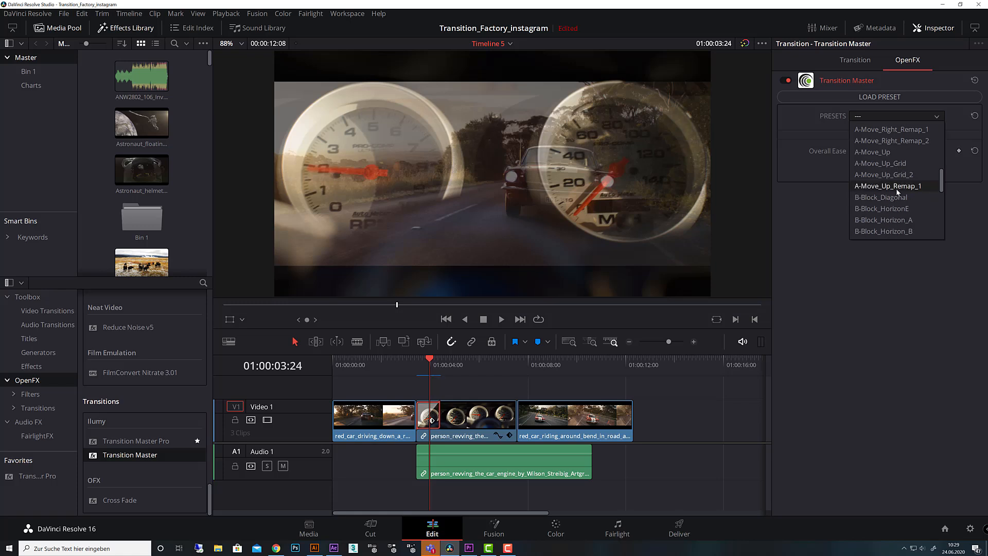
pyautogui.scroll(-3)
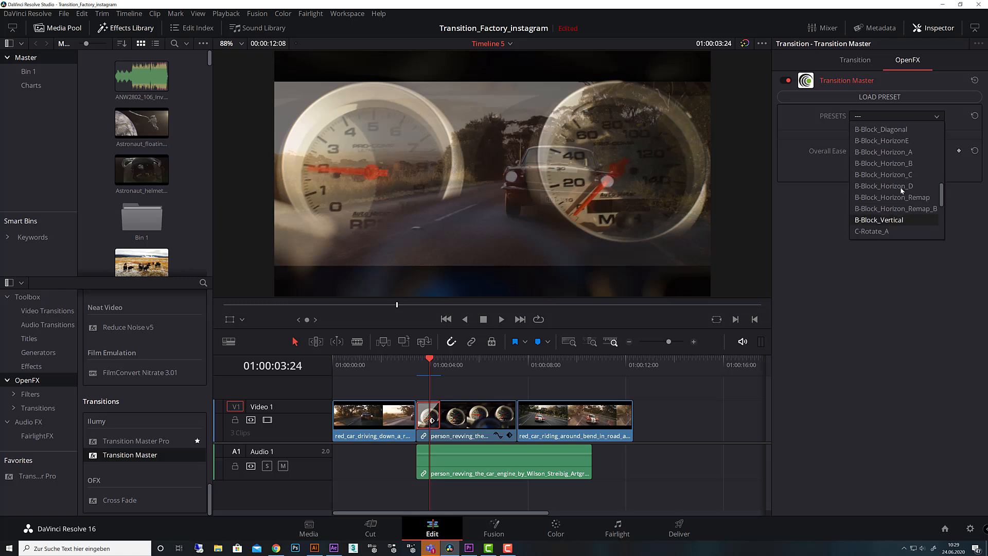
pyautogui.moveTo(883, 152)
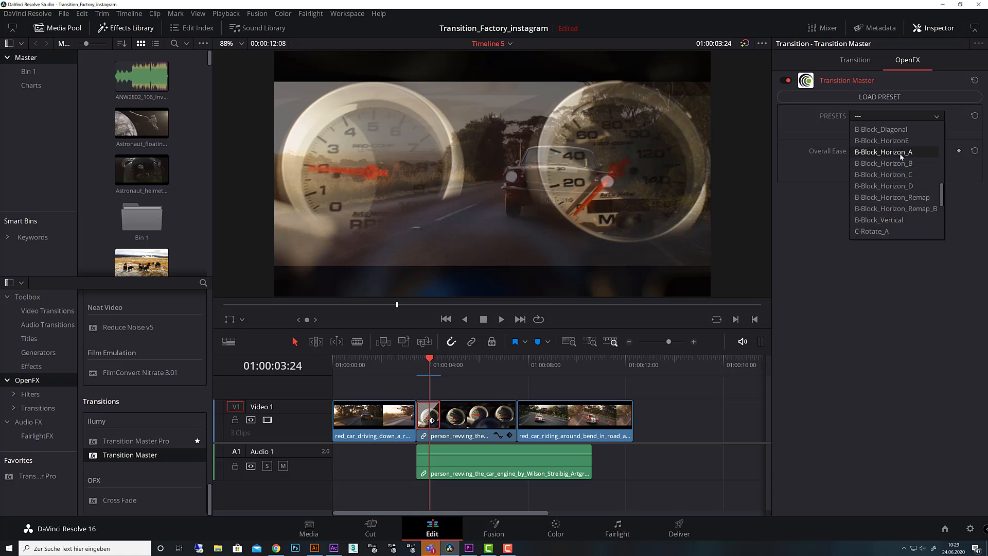
pyautogui.click(884, 152)
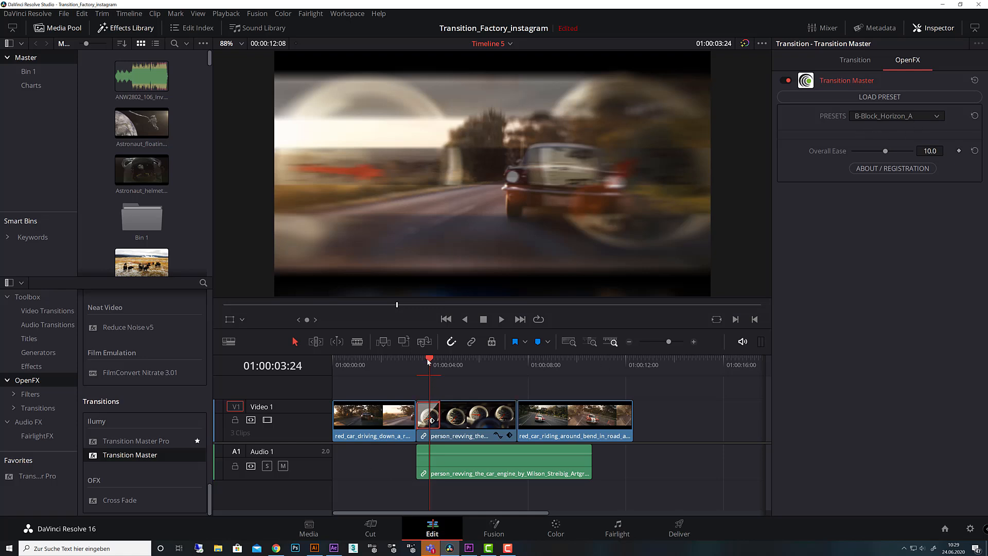
pyautogui.click(416, 365)
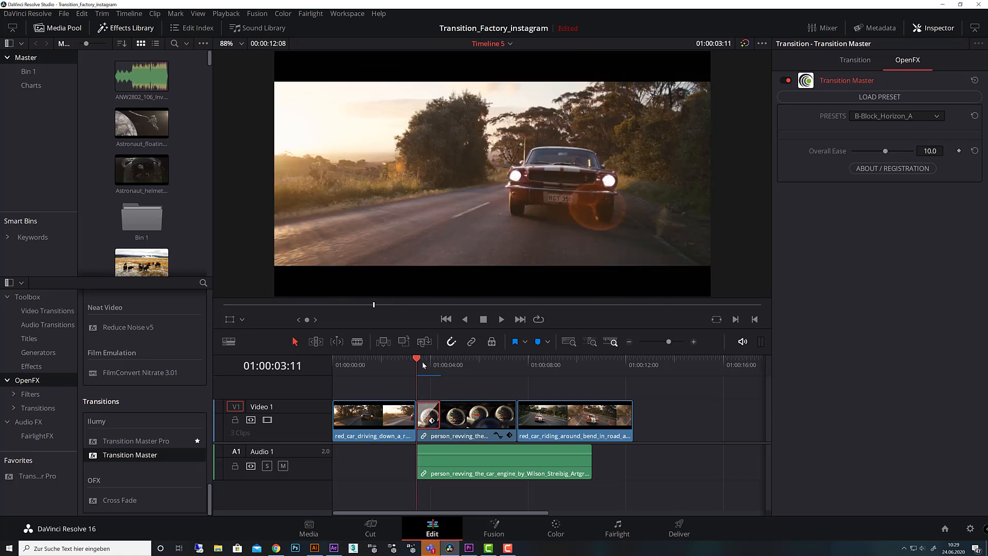
pyautogui.moveTo(431, 370)
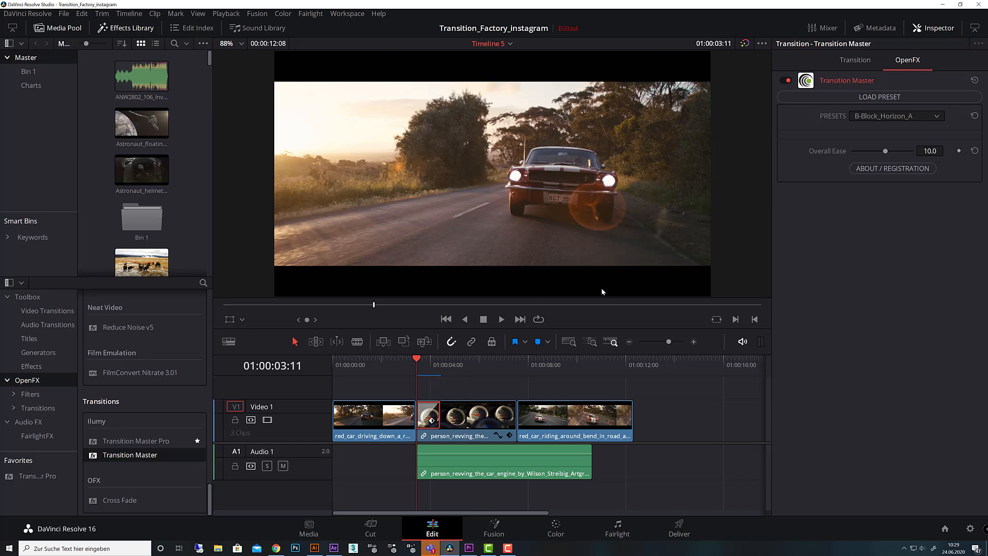
pyautogui.moveTo(427, 364)
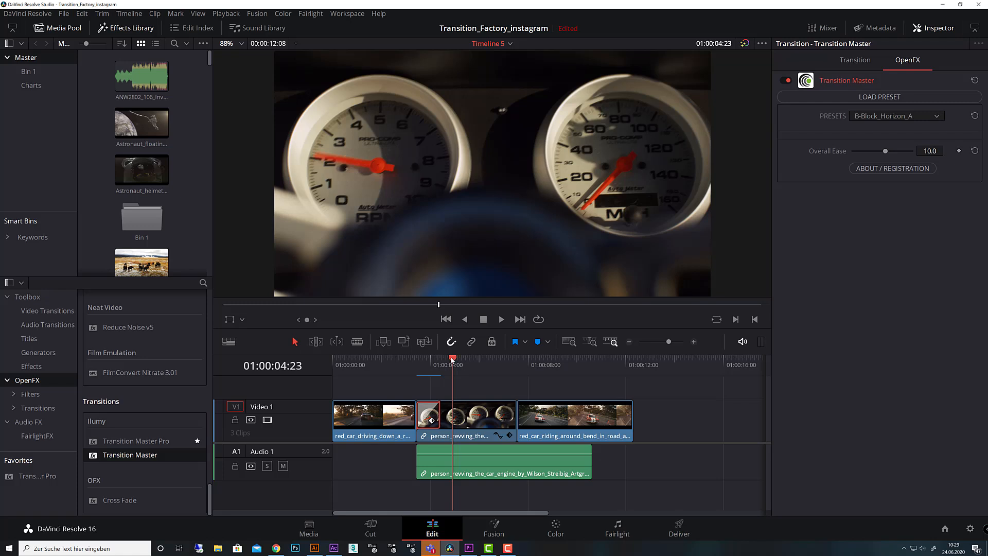
pyautogui.click(430, 360)
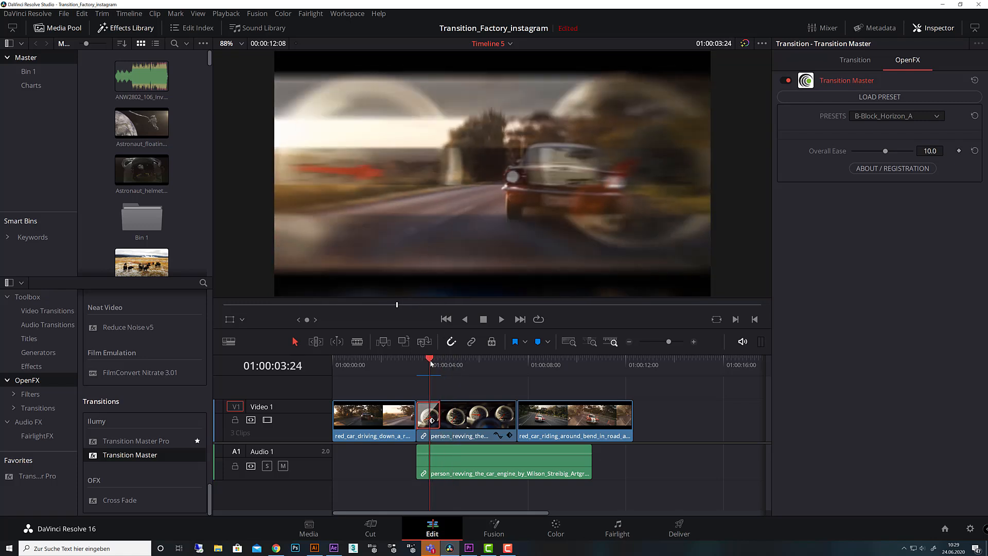
pyautogui.click(402, 360)
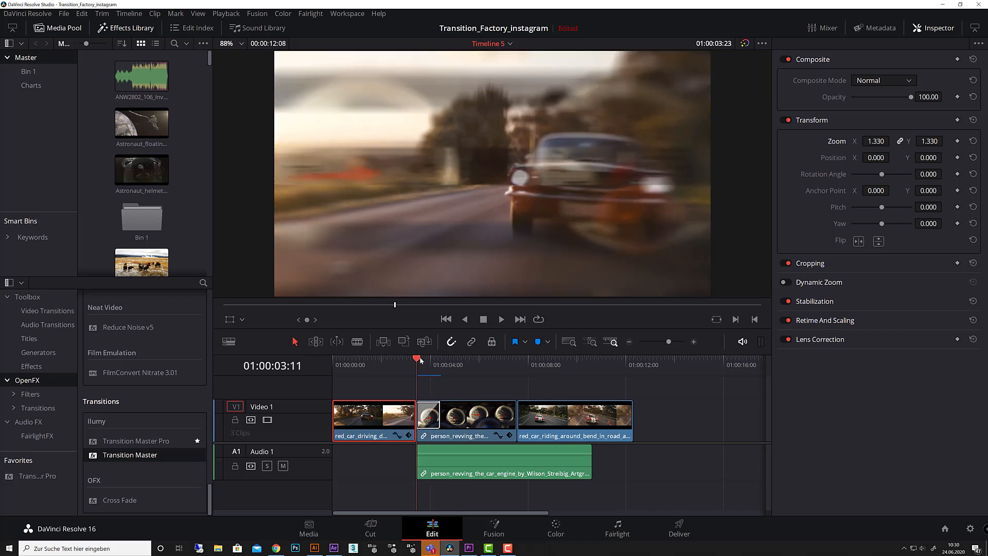
# Scrub into and play back the first transition to check it, then return before it
pyautogui.click(501, 319)
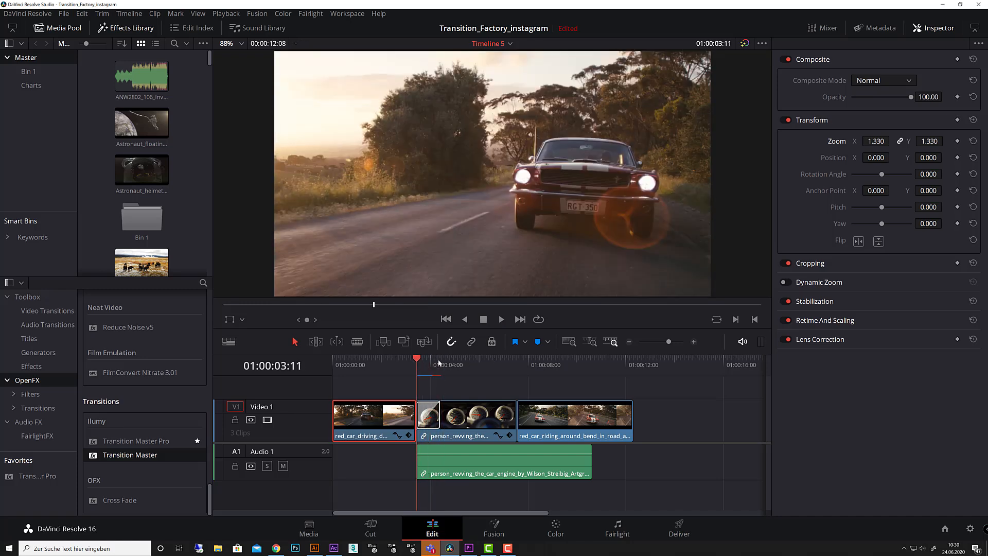
pyautogui.click(427, 364)
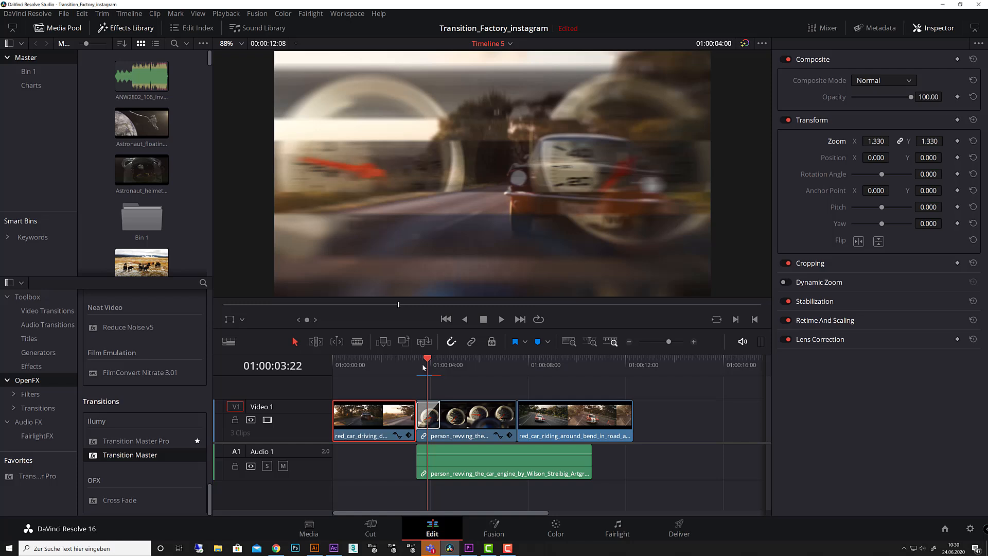
pyautogui.click(501, 320)
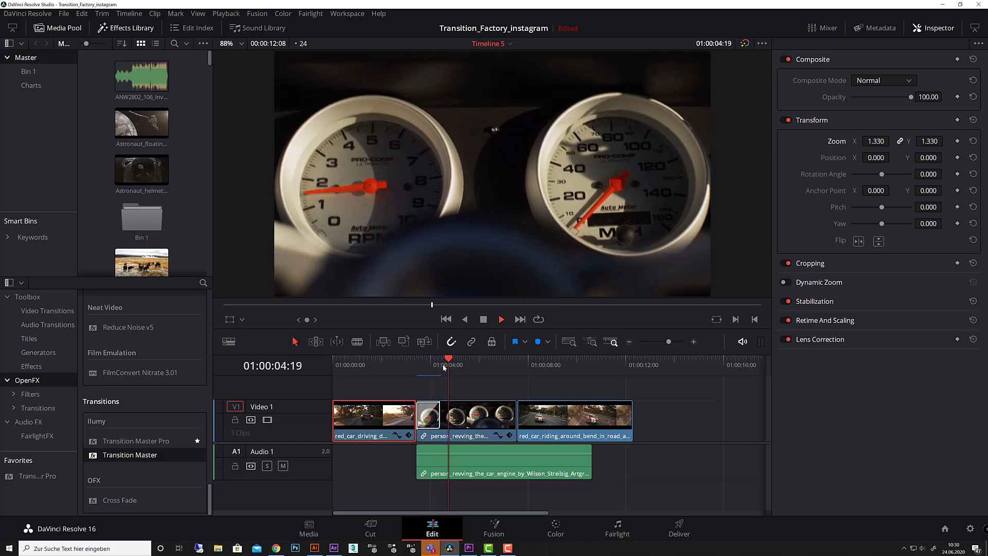
pyautogui.click(416, 366)
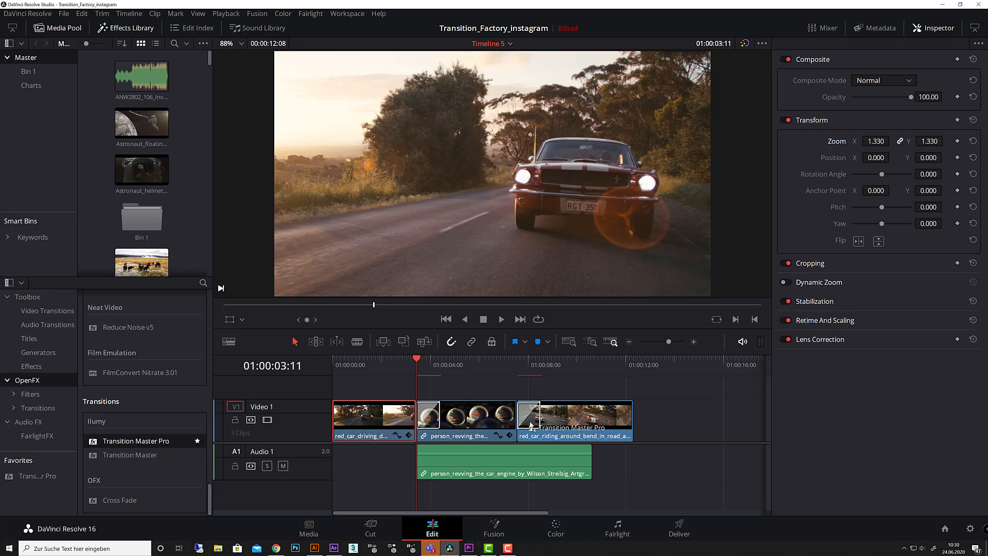
# Select the second-cut Transition Master Pro transition and scroll through its OpenFX parameters
pyautogui.click(529, 360)
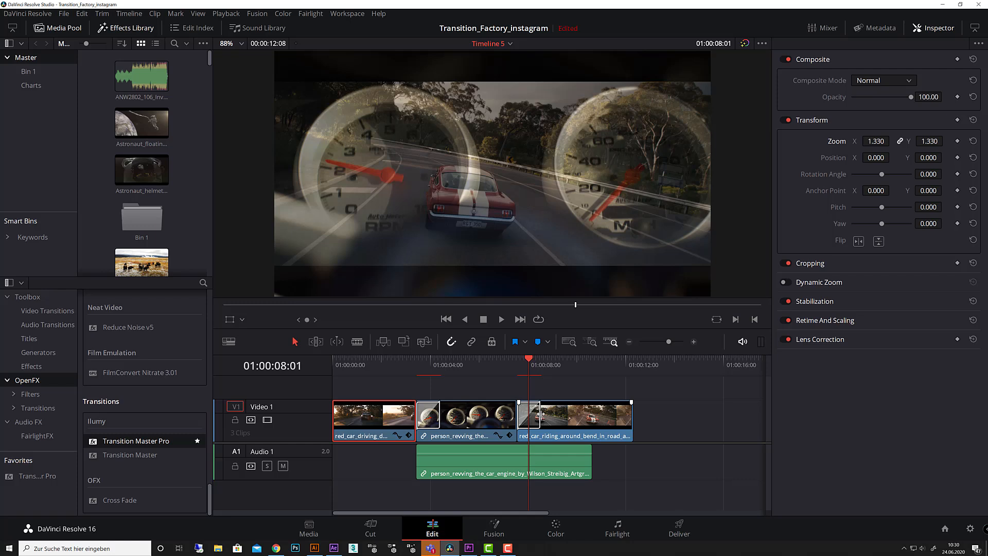
pyautogui.click(530, 420)
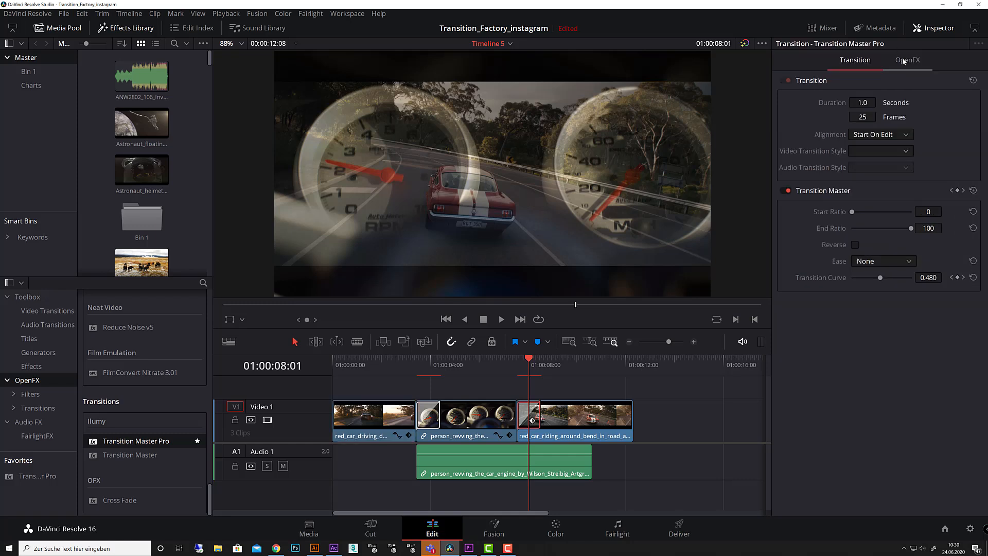
pyautogui.click(908, 60)
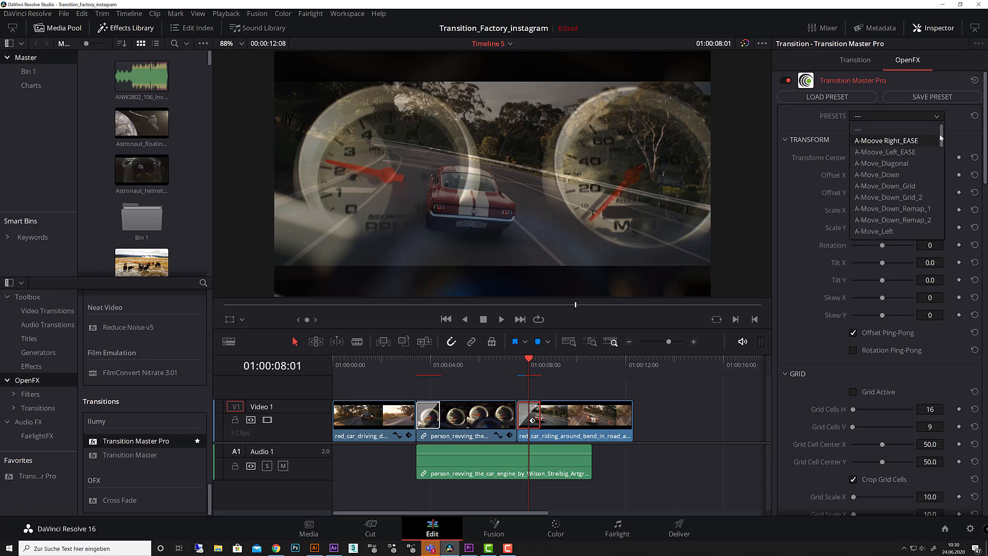
pyautogui.scroll(-3)
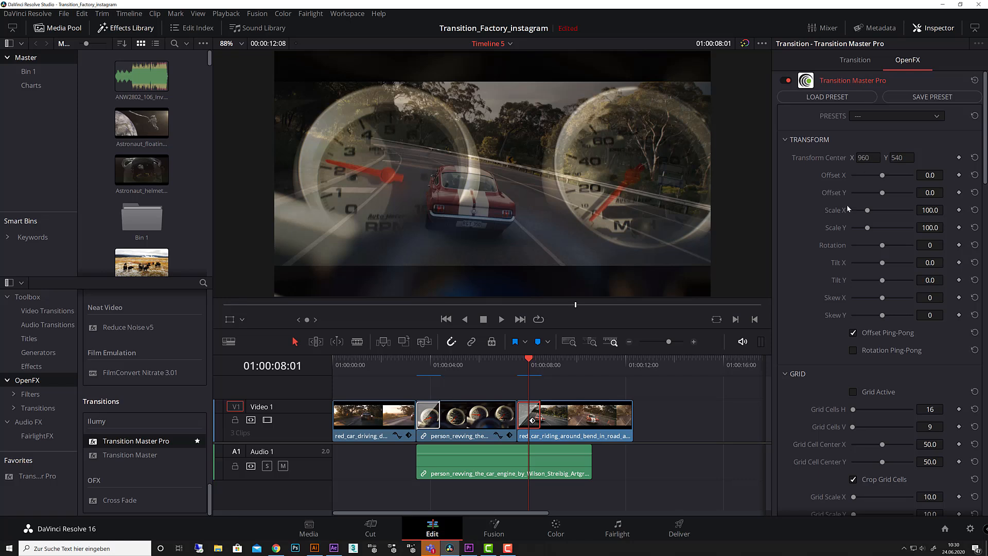
pyautogui.moveTo(932, 103)
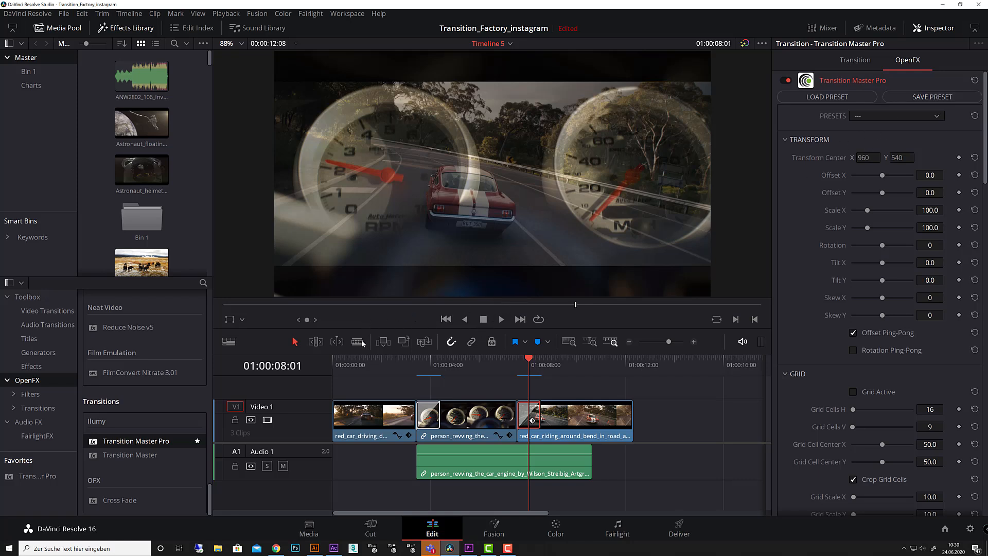
pyautogui.scroll(-3)
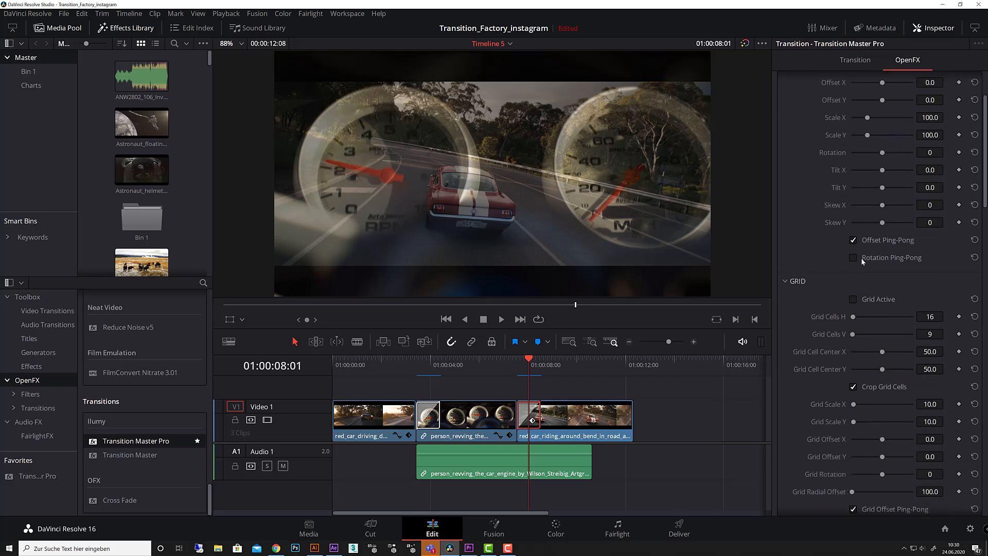
pyautogui.scroll(-3)
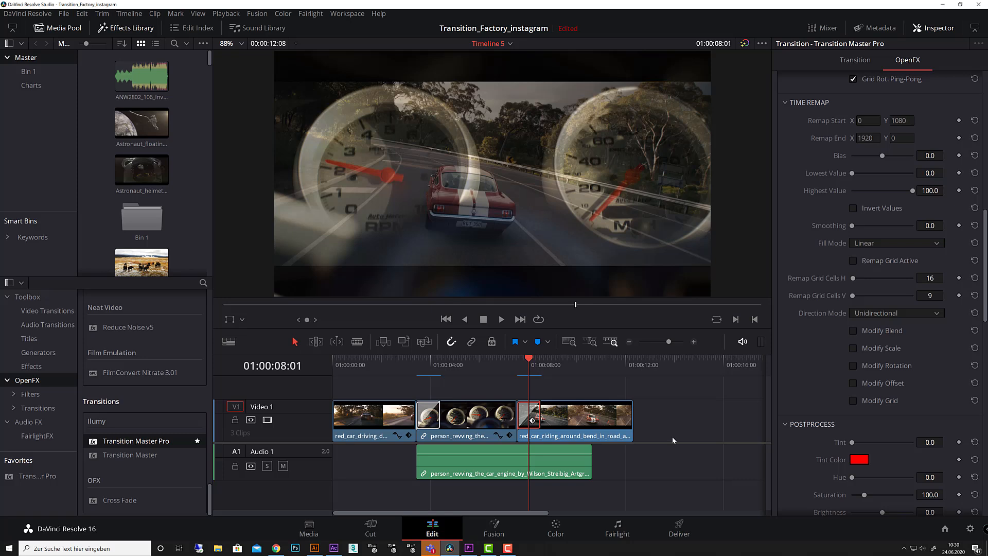
pyautogui.moveTo(417, 492)
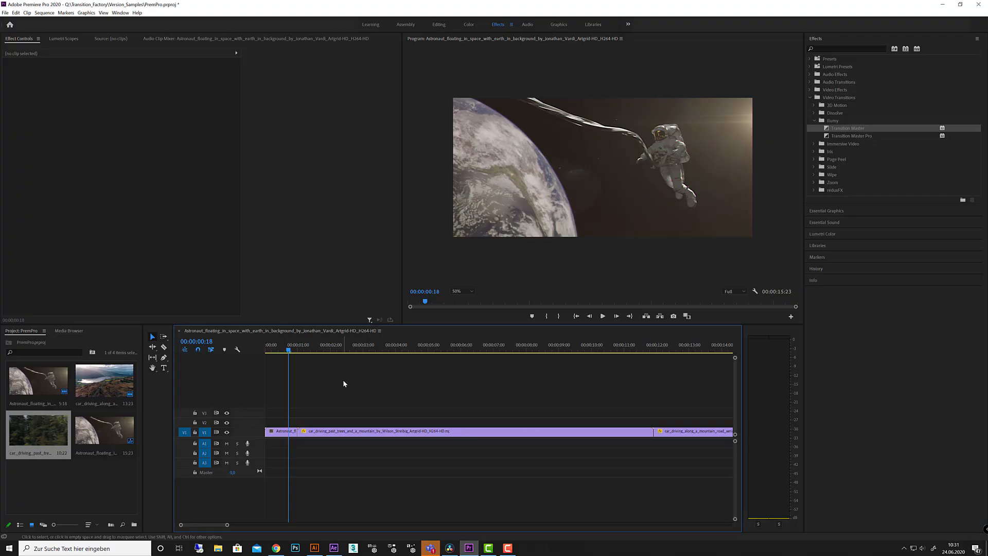
pyautogui.moveTo(348, 398)
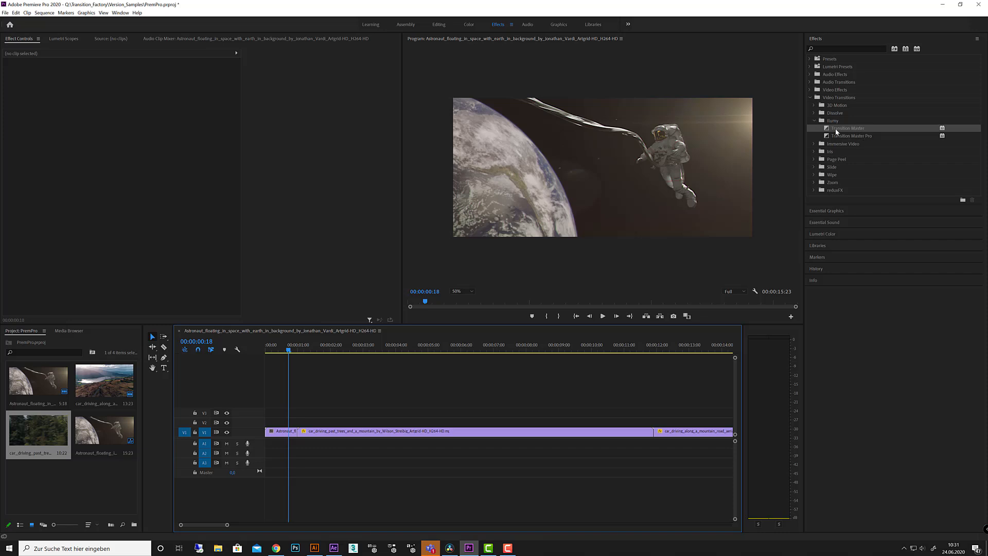
# Drop Transition Master Pro onto the astronaut-to-car cut and trim its duration
pyautogui.click(852, 136)
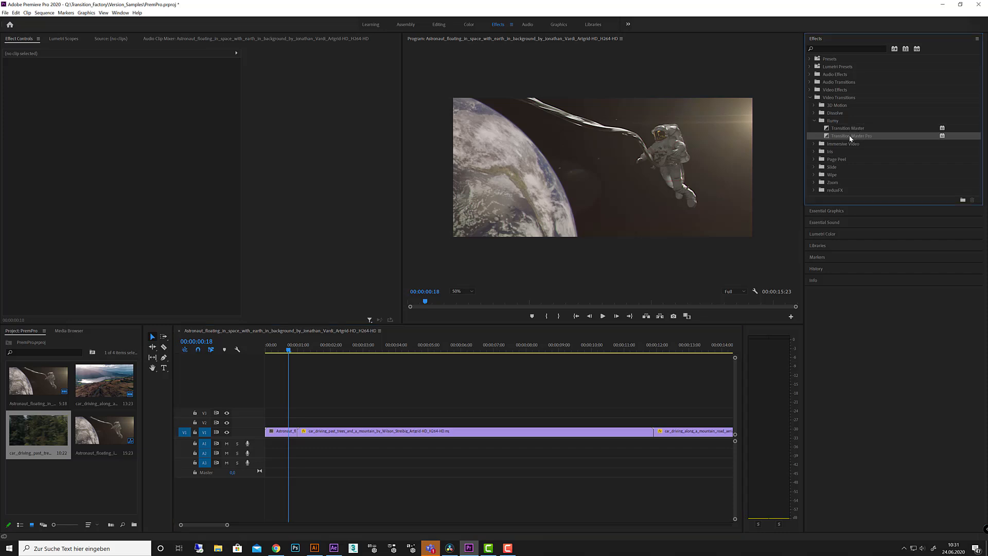
pyautogui.moveTo(852, 135); pyautogui.dragTo(308, 431)
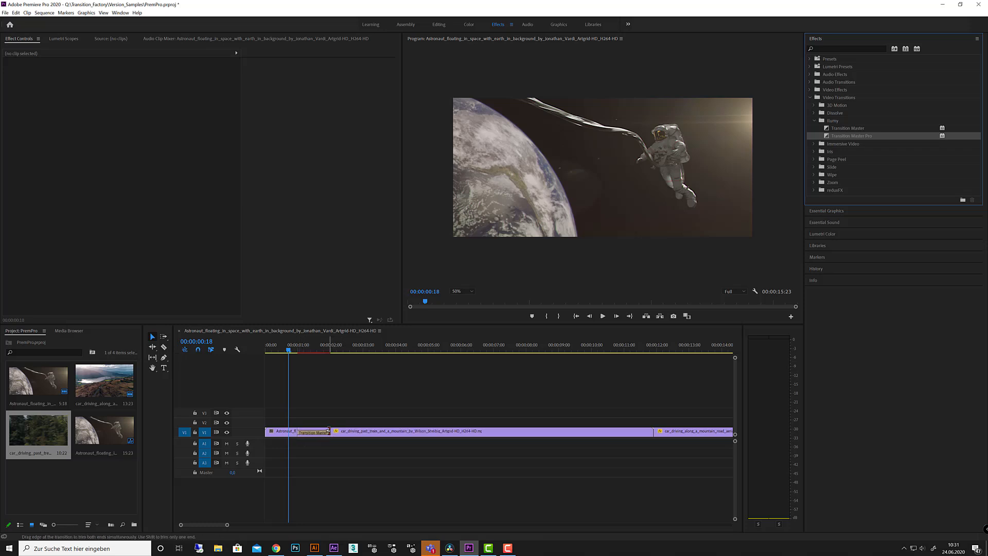
pyautogui.moveTo(325, 431); pyautogui.dragTo(354, 432)
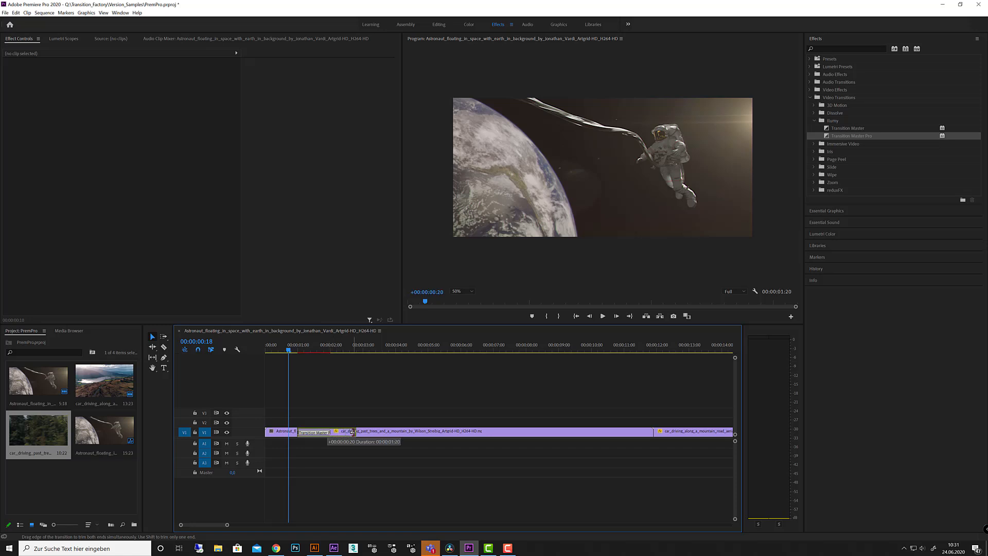
pyautogui.moveTo(353, 431); pyautogui.dragTo(326, 431)
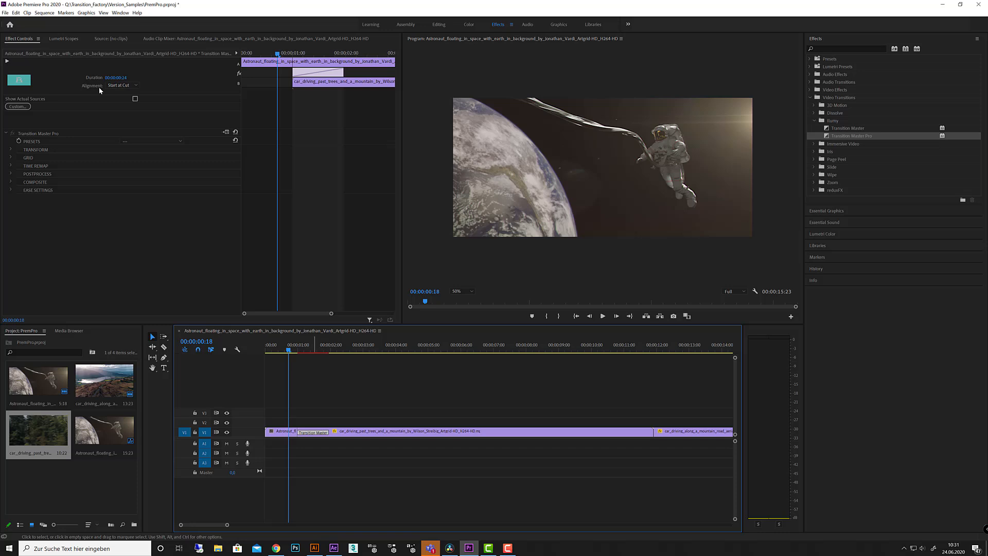
pyautogui.click(152, 140)
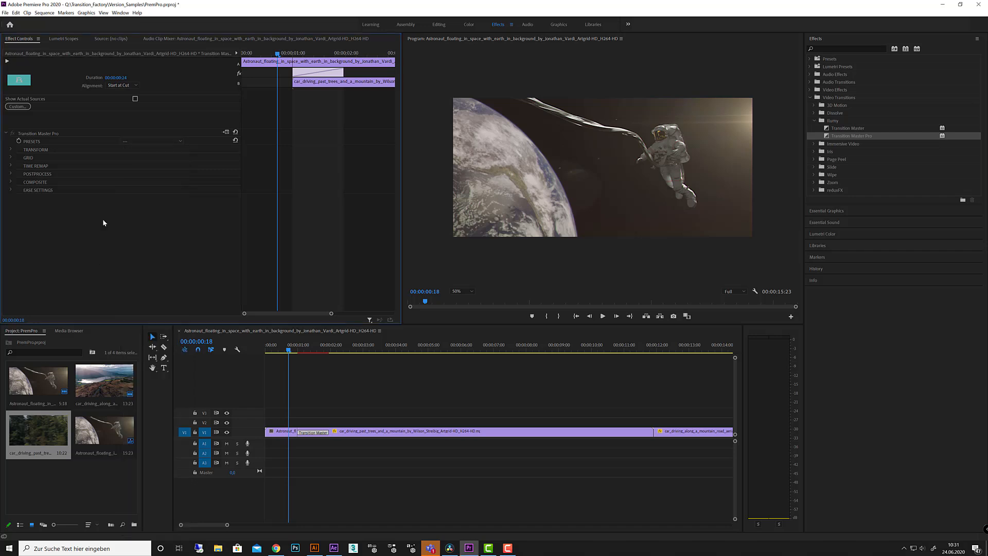
pyautogui.click(12, 149)
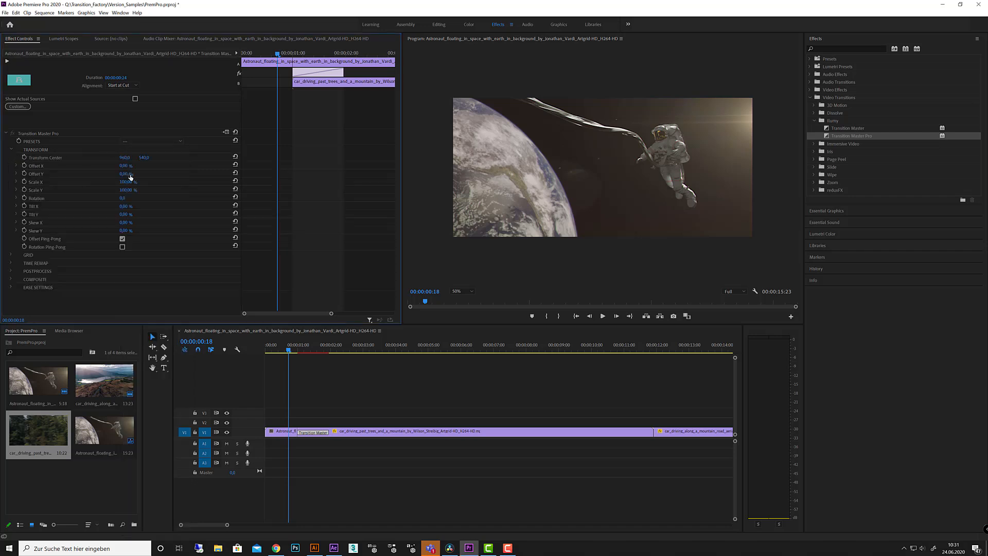
pyautogui.click(16, 149)
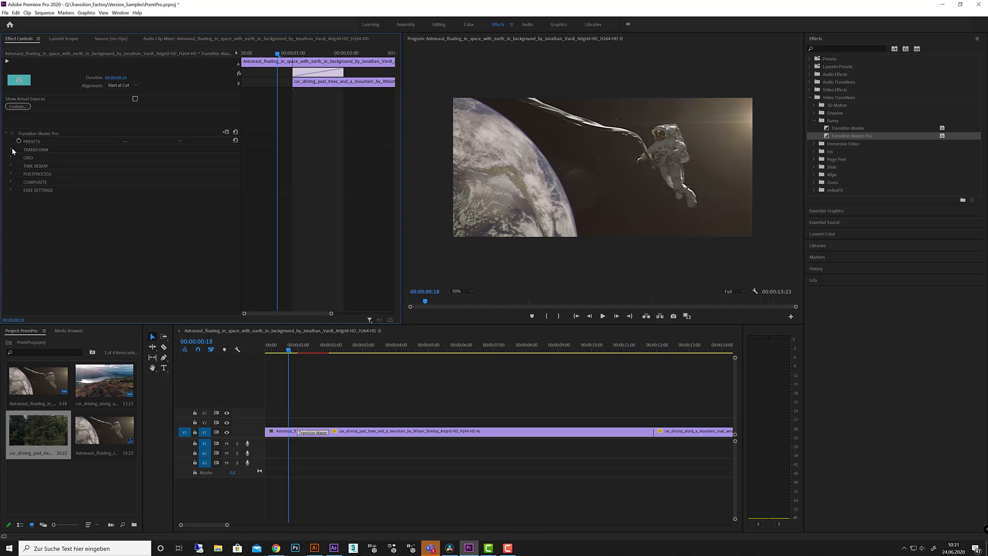
pyautogui.moveTo(225, 278)
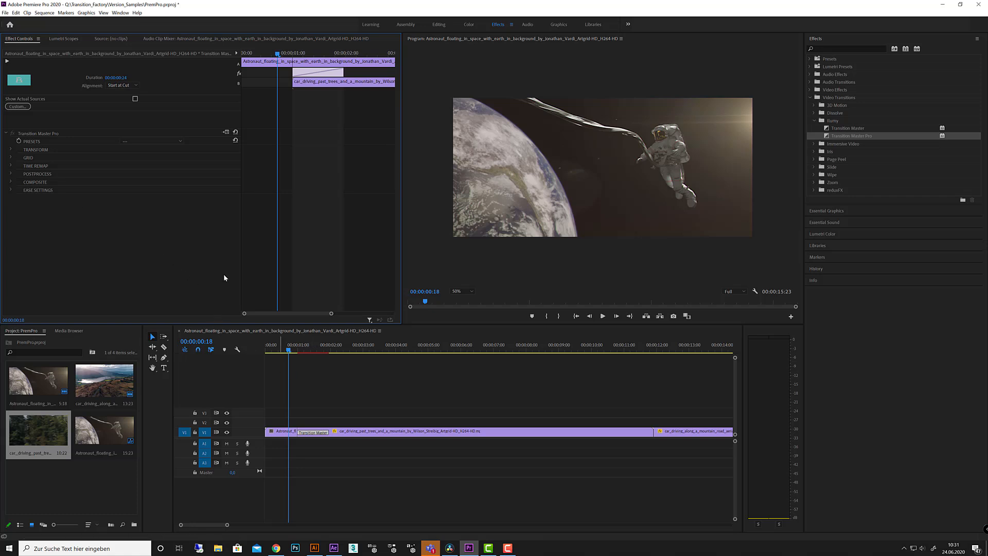
pyautogui.moveTo(180, 246)
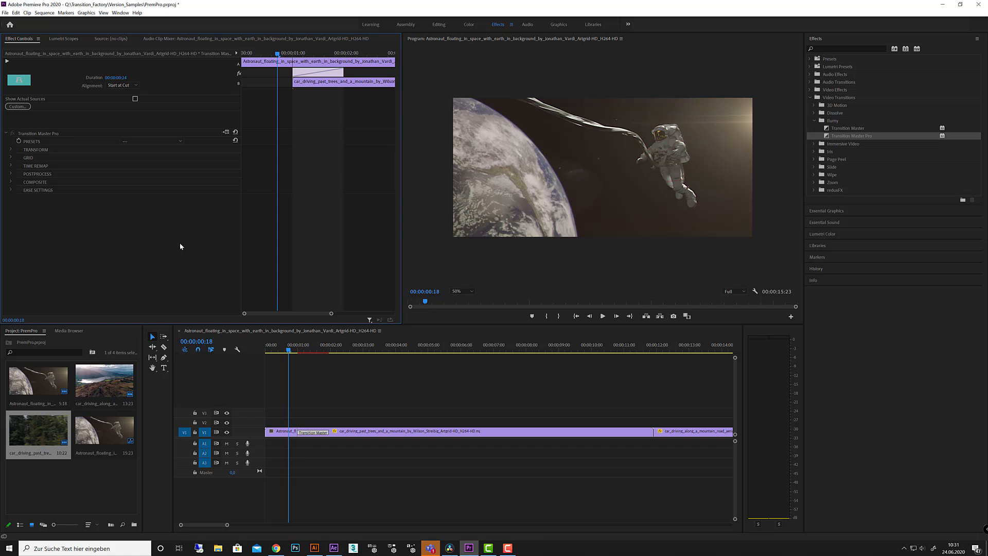
pyautogui.moveTo(93, 167)
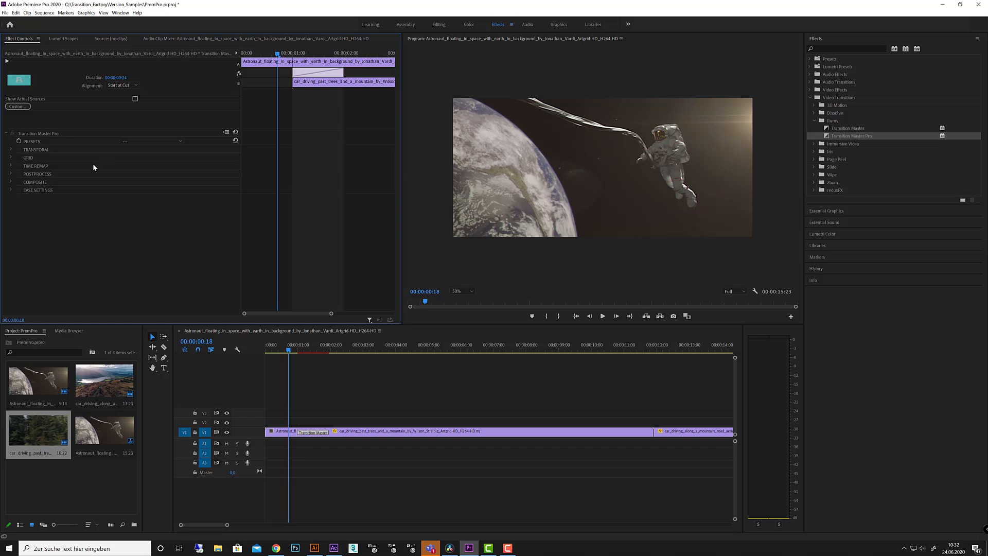
pyautogui.moveTo(51, 246)
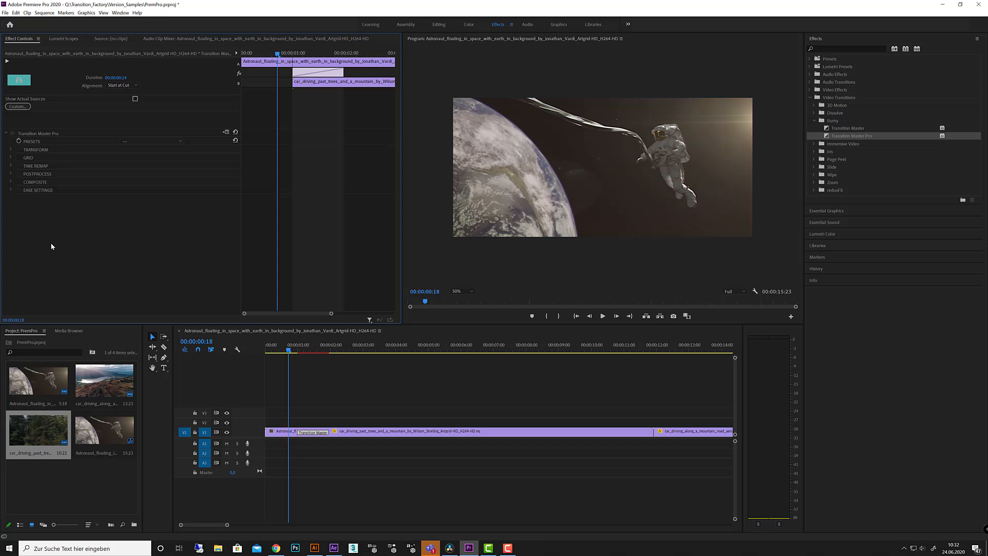
pyautogui.moveTo(168, 287)
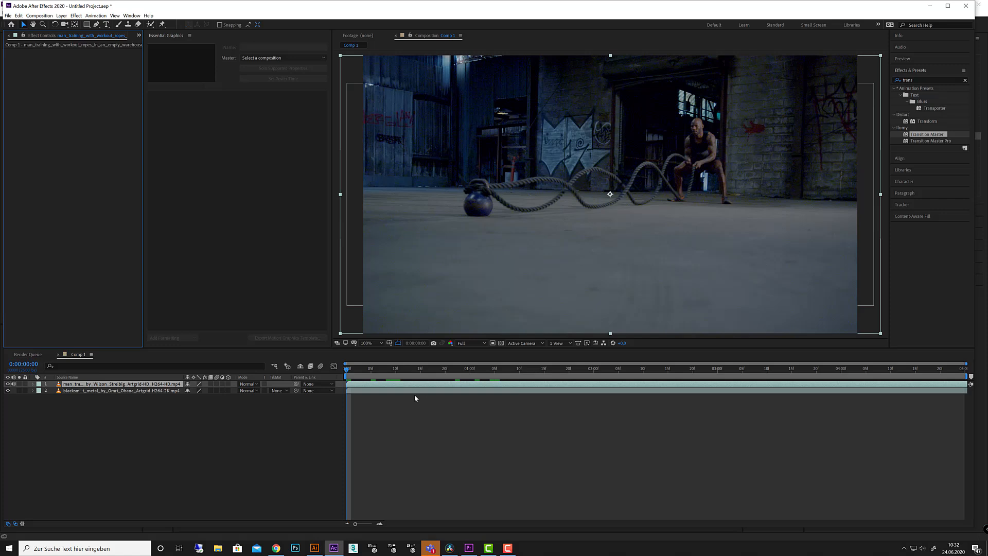
# Jump to a later frame and set the Target Layer to the blacksmith clip
pyautogui.click(381, 369)
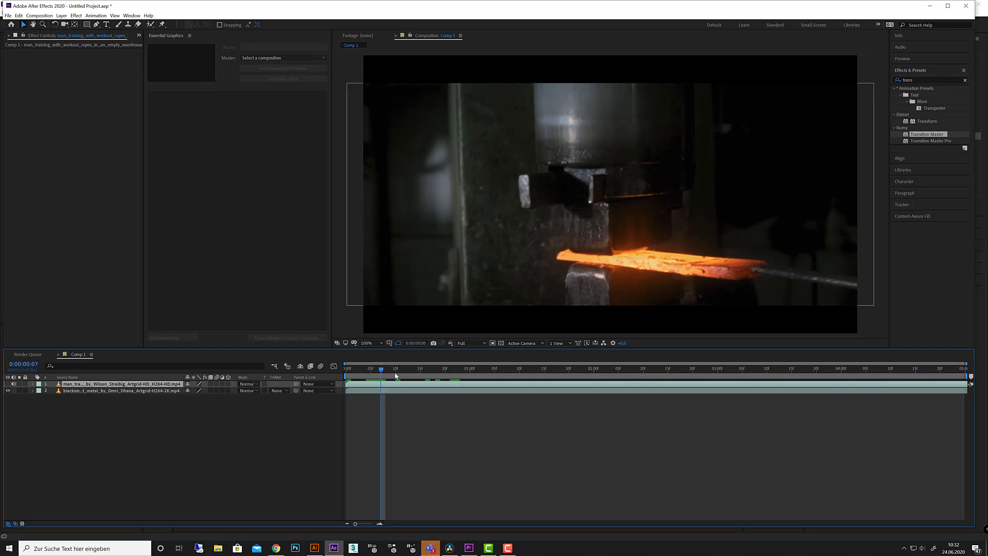
pyautogui.click(395, 369)
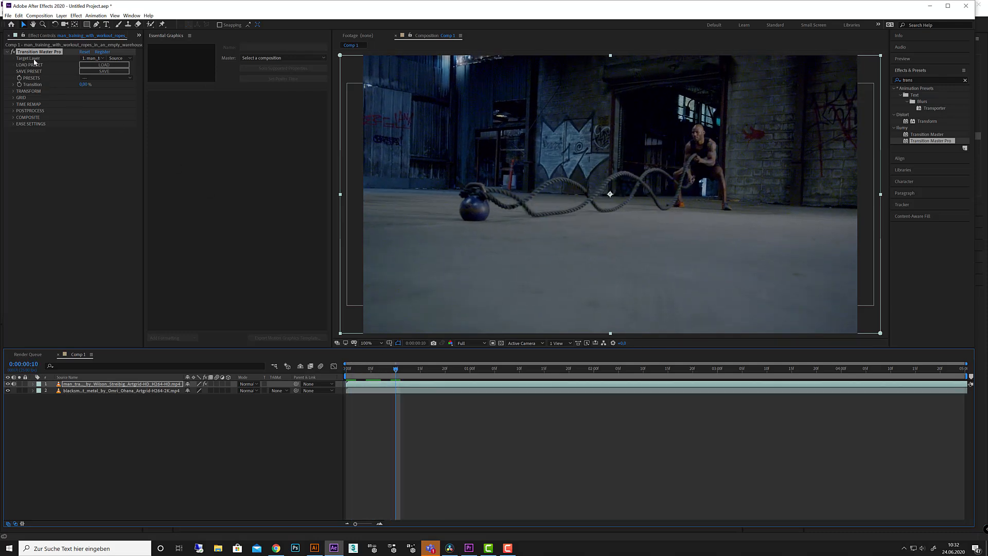
pyautogui.click(92, 58)
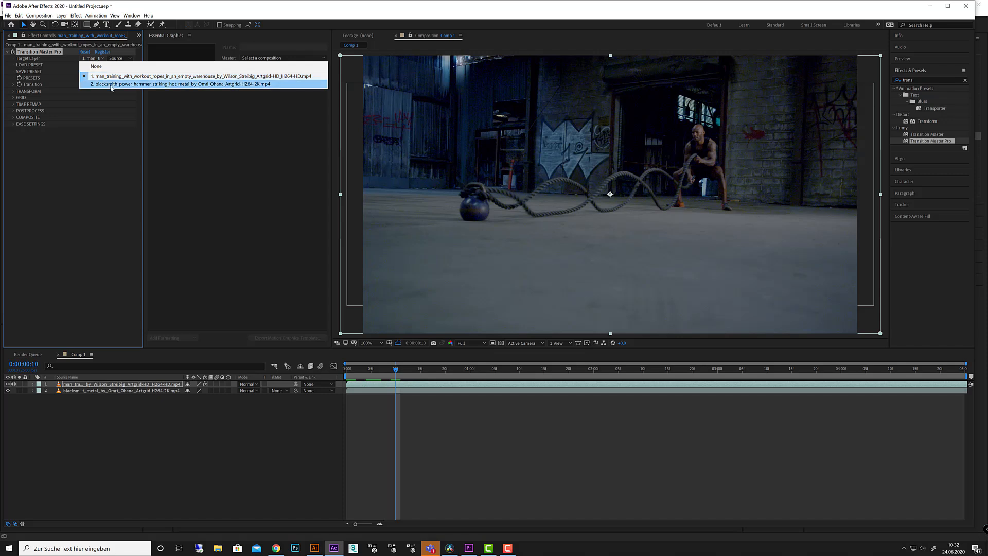
pyautogui.click(149, 84)
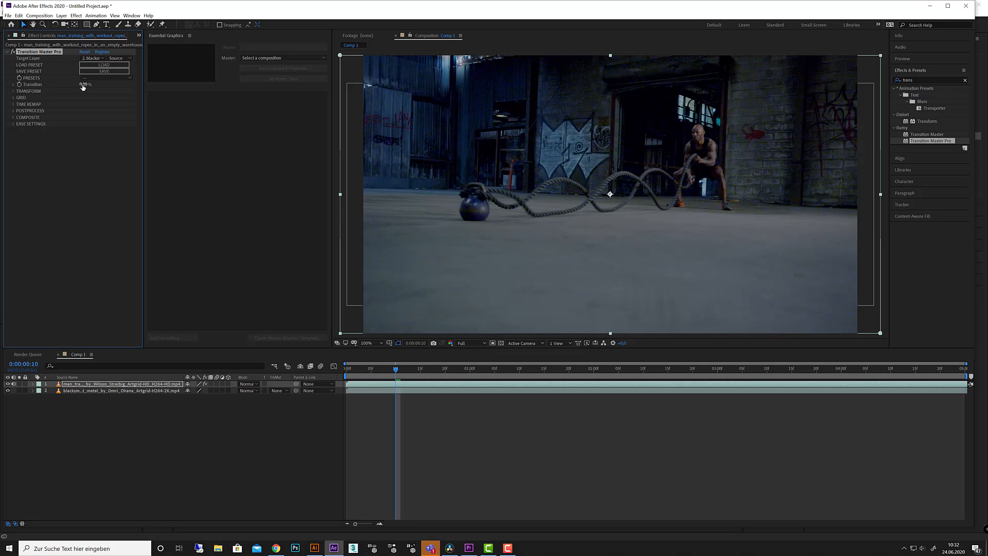
# Nudge the transition amount to preview, then expand Transform and browse the Grid settings
pyautogui.moveTo(85, 84); pyautogui.dragTo(88, 84)
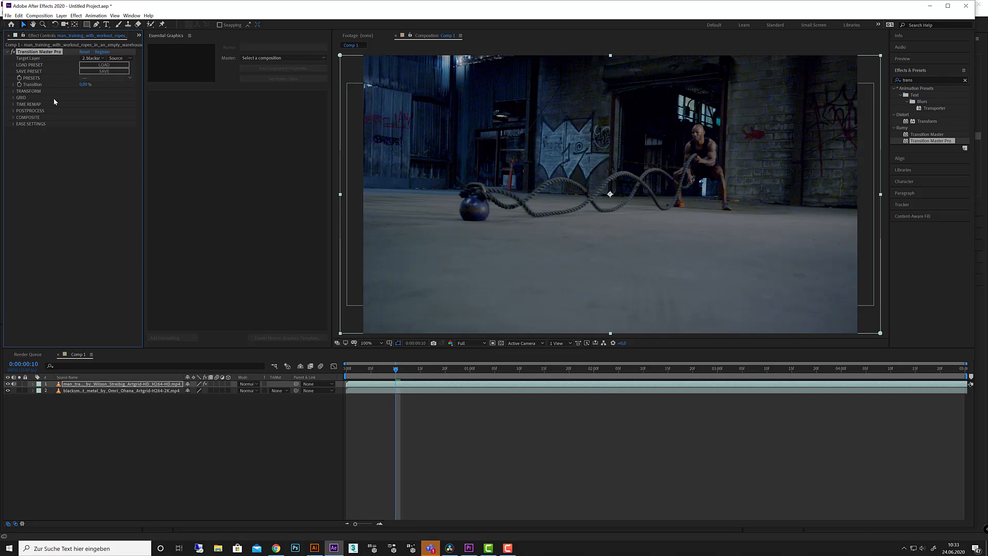
pyautogui.click(14, 91)
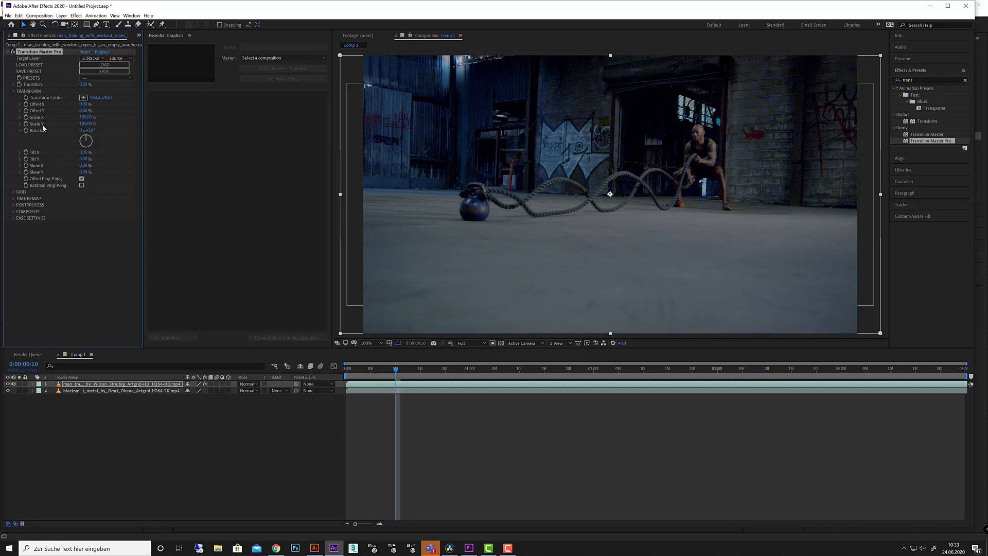
pyautogui.click(12, 96)
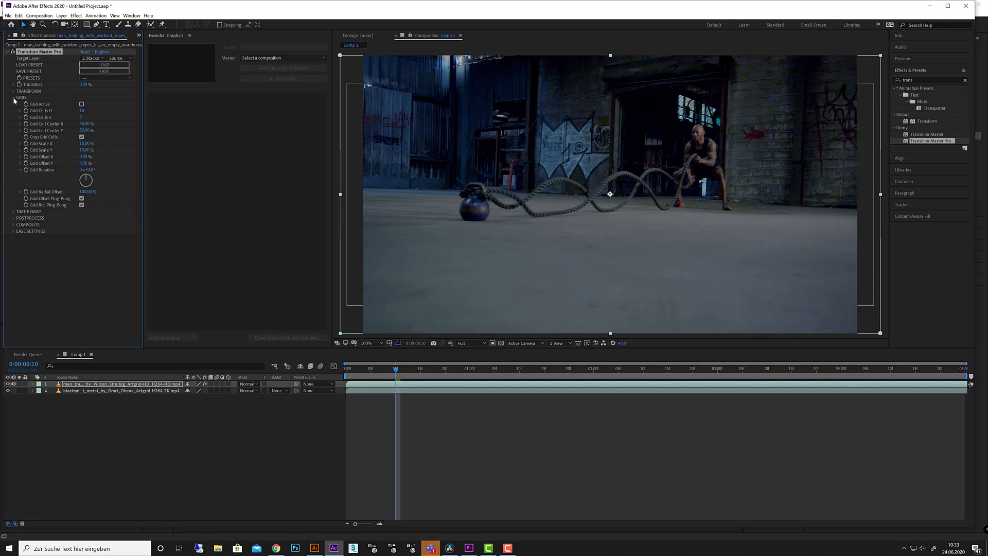
pyautogui.click(13, 97)
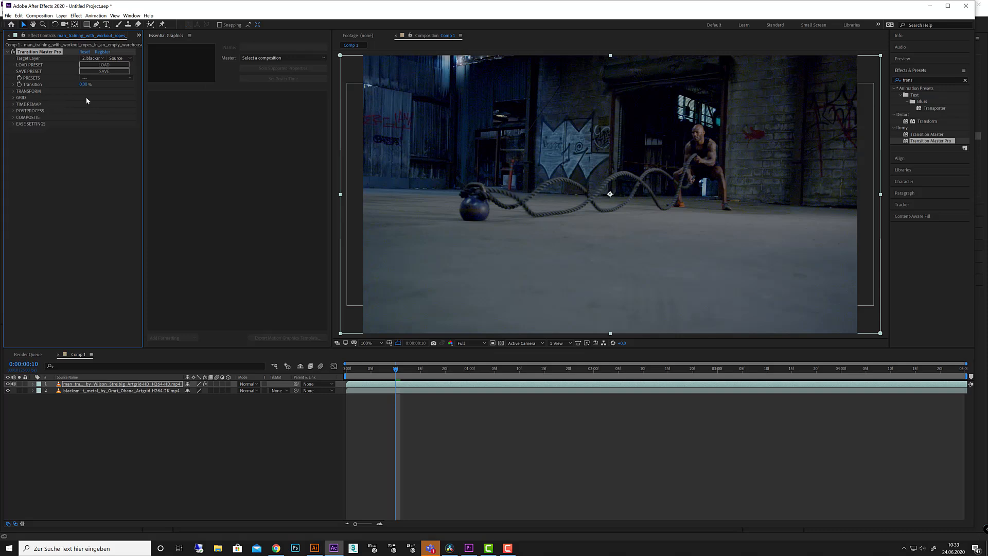
# Apply the B-Block_Horizont preset and scrub Transition through halfway, full, and back
pyautogui.click(103, 78)
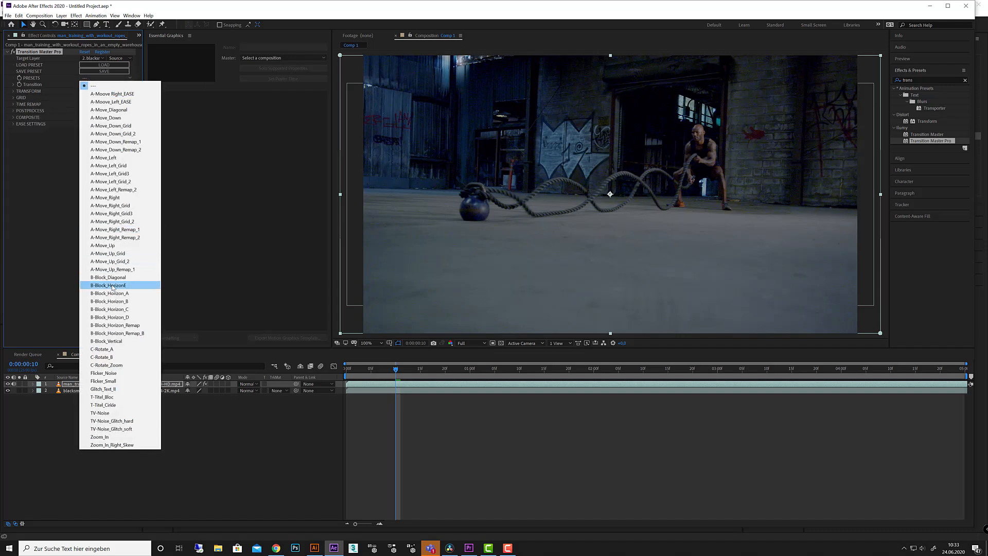
pyautogui.click(107, 285)
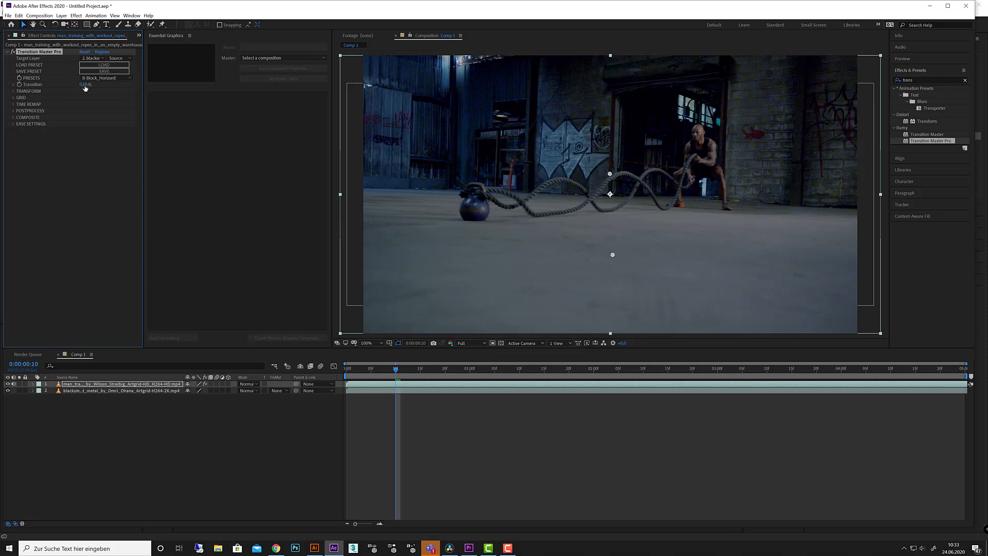
pyautogui.moveTo(85, 84); pyautogui.dragTo(94, 83)
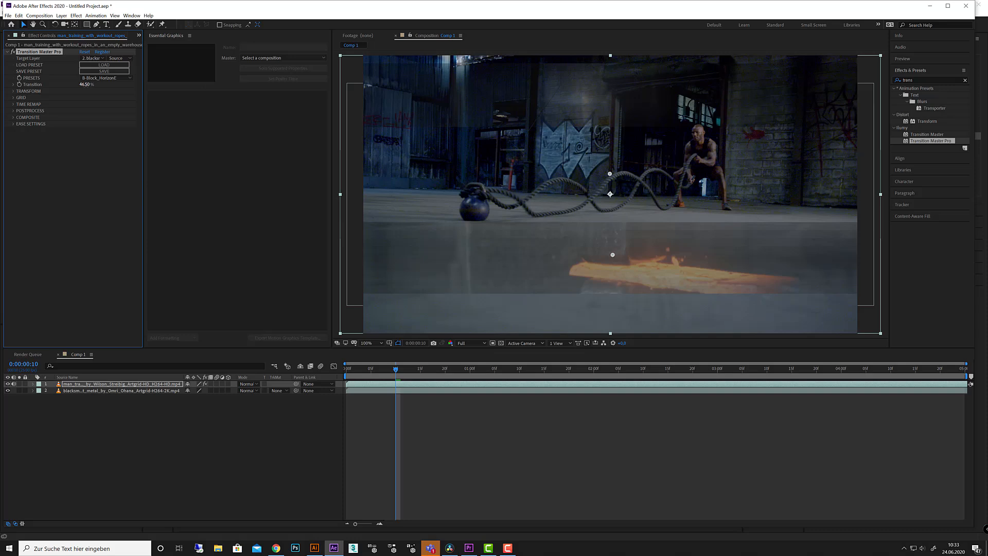
pyautogui.moveTo(85, 84); pyautogui.dragTo(92, 84)
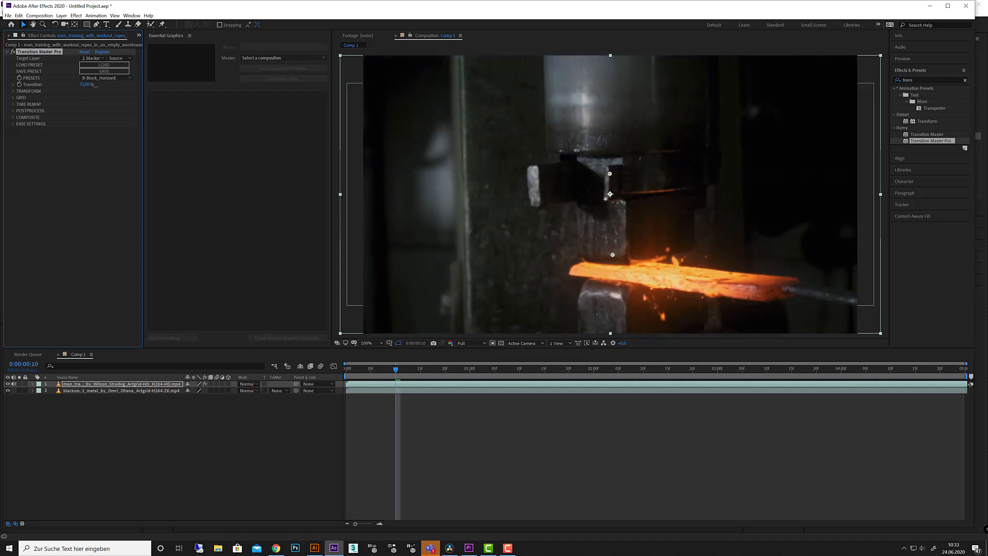
pyautogui.moveTo(88, 85); pyautogui.dragTo(75, 84)
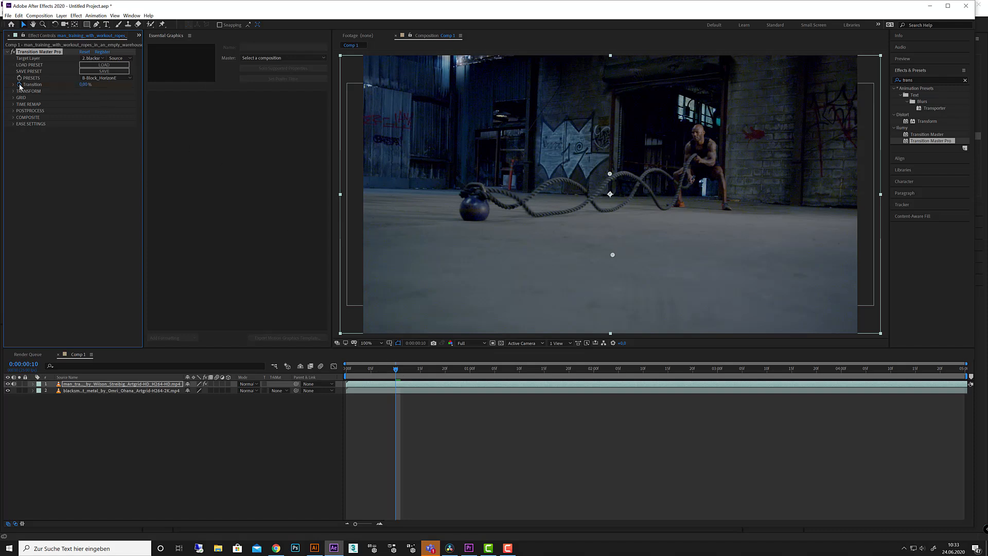
pyautogui.click(628, 369)
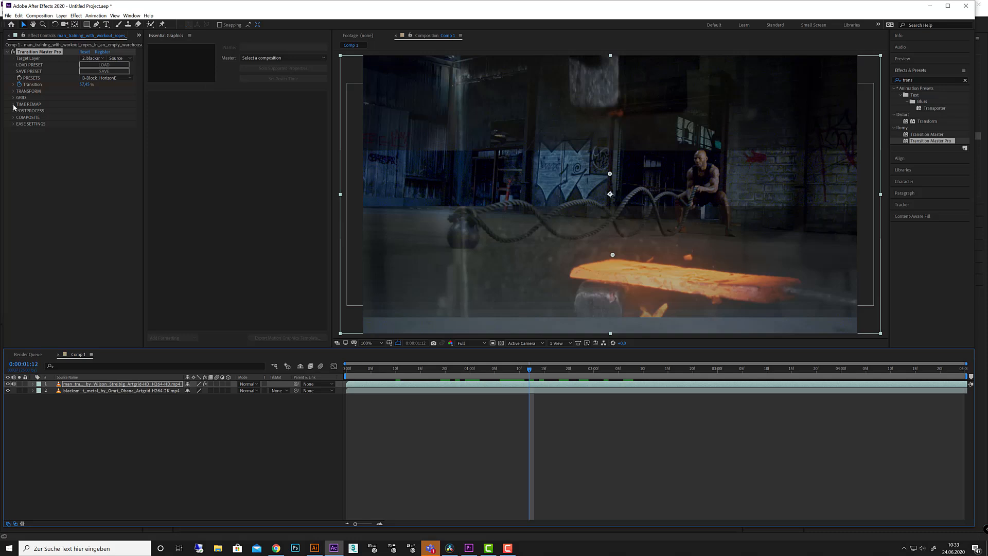
# Under Composite settings, set Shake to Chromatic Aberration and scrub to preview
pyautogui.click(11, 104)
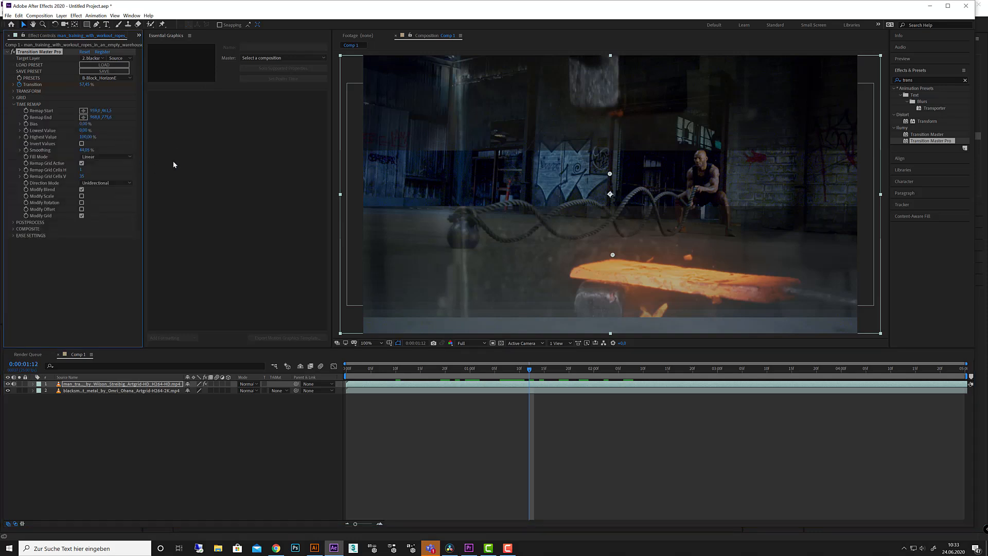
pyautogui.click(12, 104)
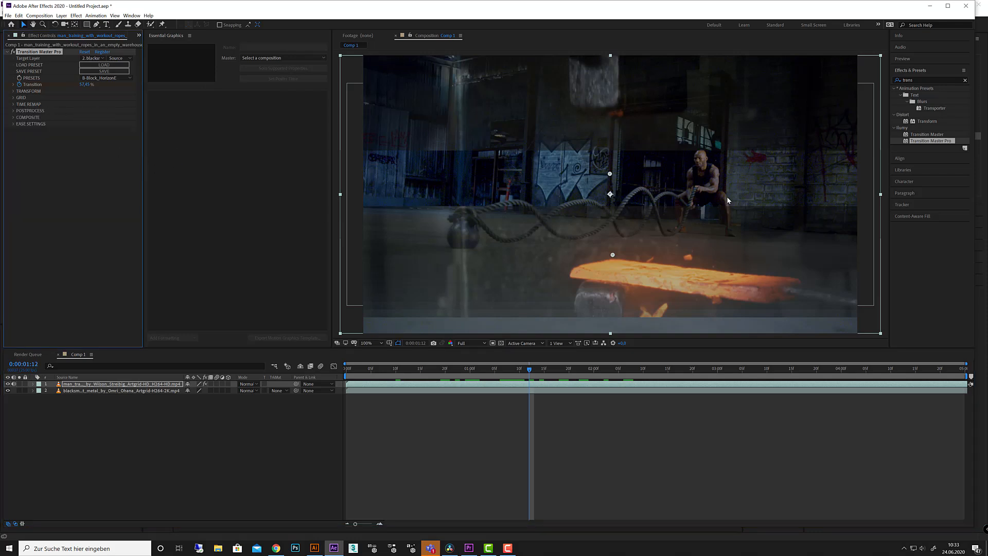
pyautogui.moveTo(4, 119)
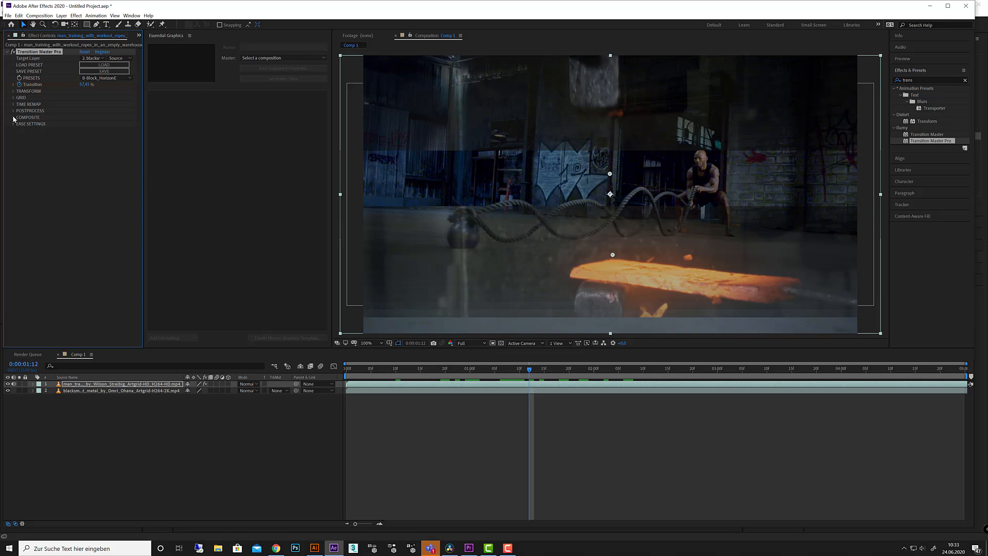
pyautogui.click(12, 110)
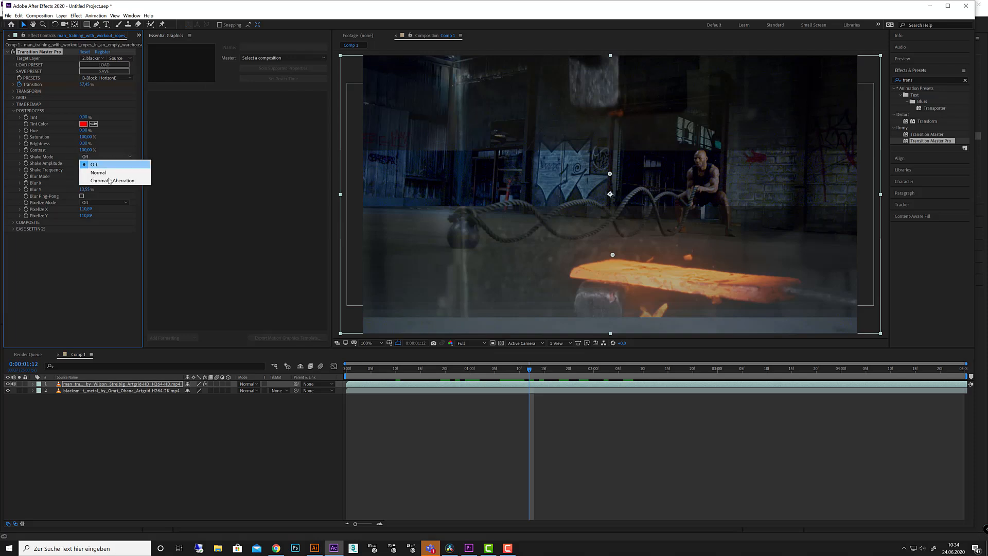
pyautogui.click(111, 180)
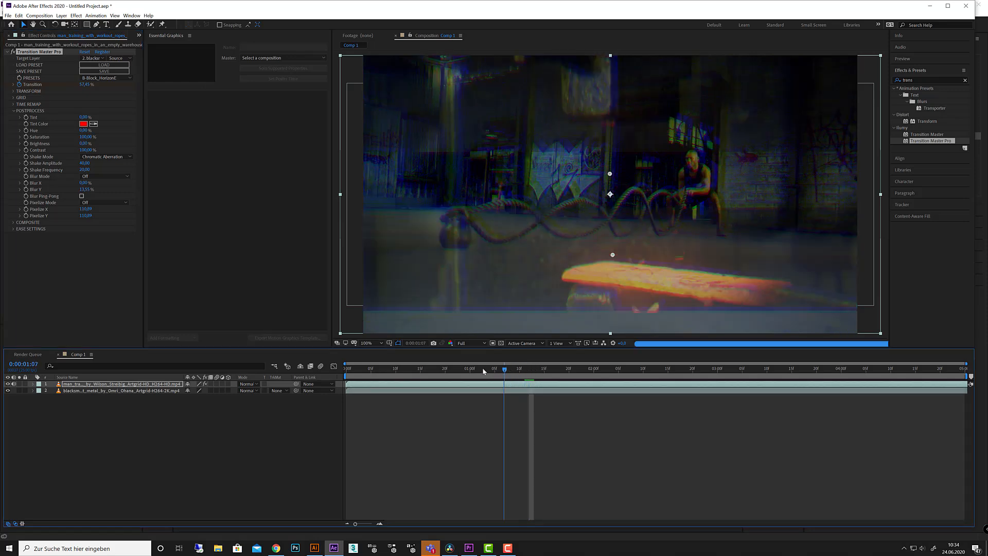
pyautogui.click(381, 369)
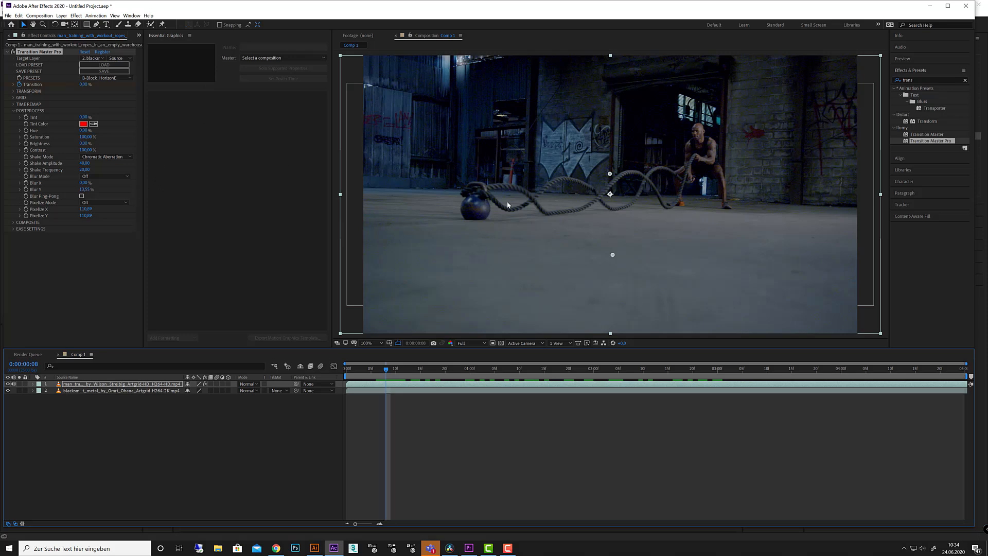
pyautogui.moveTo(455, 156)
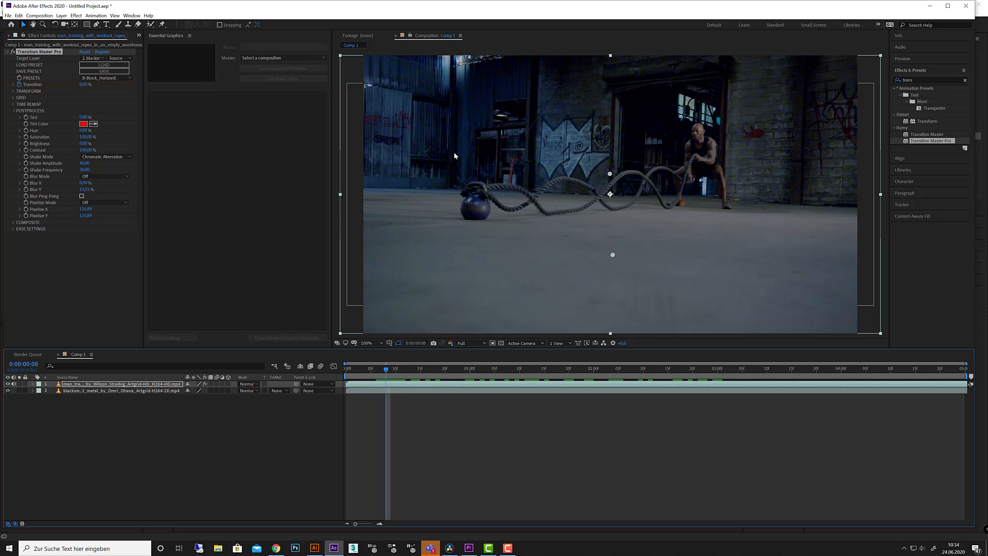
pyautogui.moveTo(464, 165)
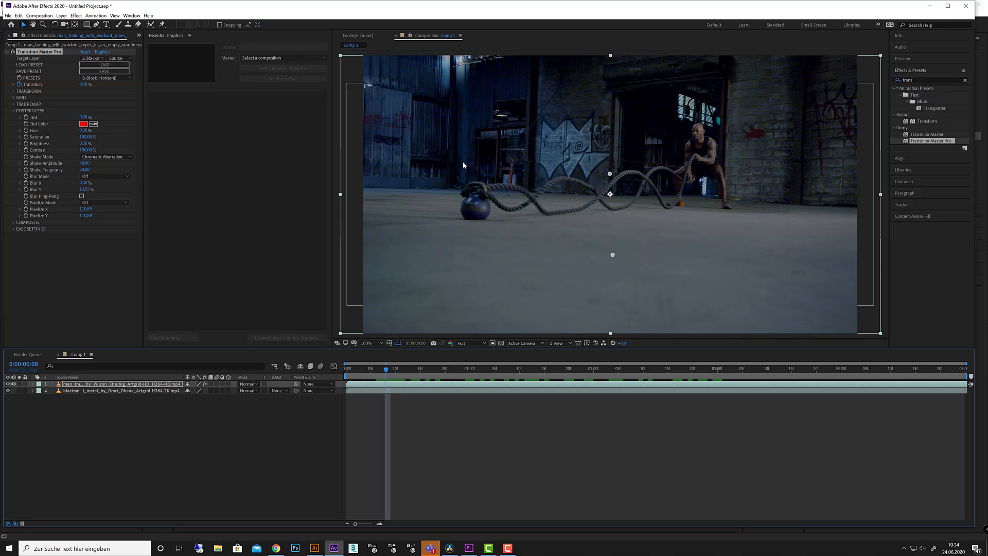
pyautogui.moveTo(122, 153)
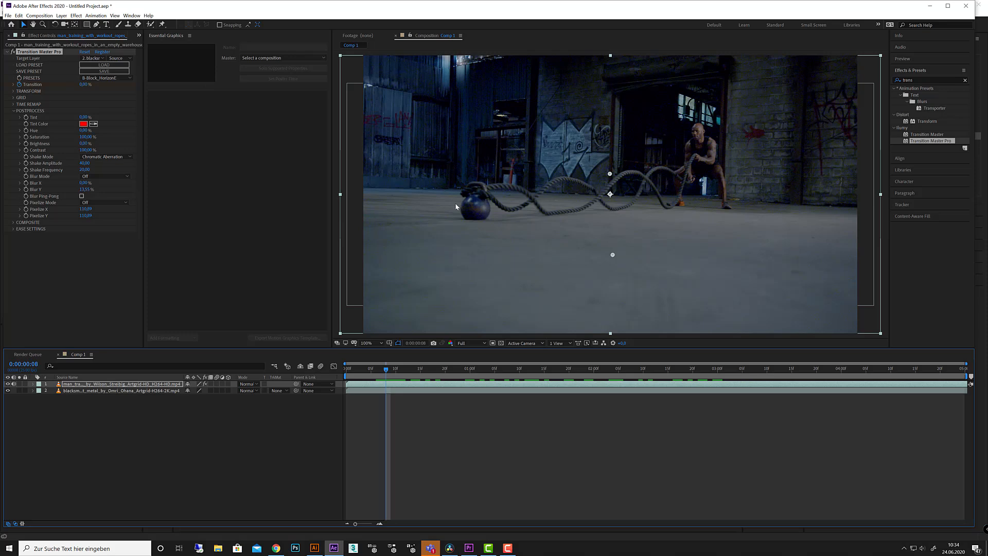
pyautogui.moveTo(289, 303)
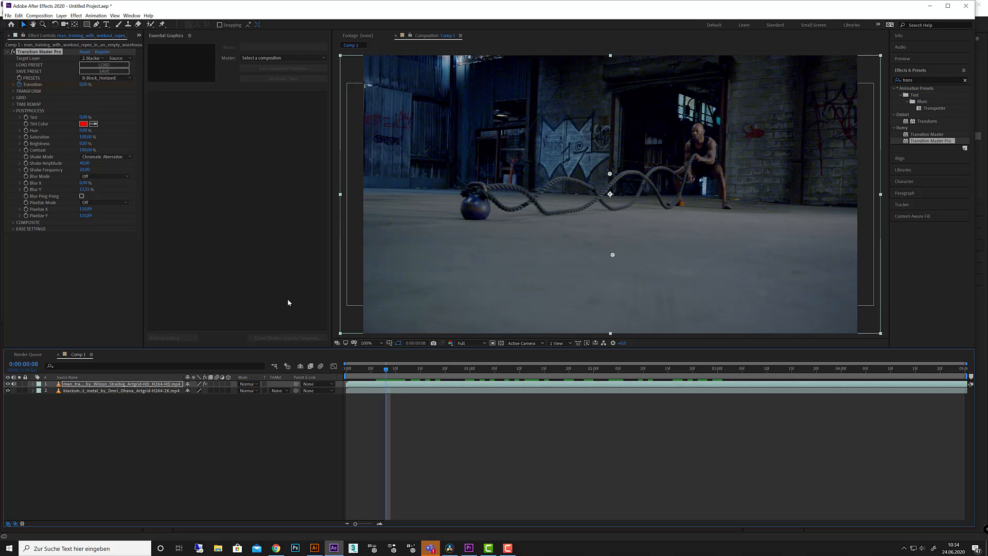
pyautogui.moveTo(450, 514)
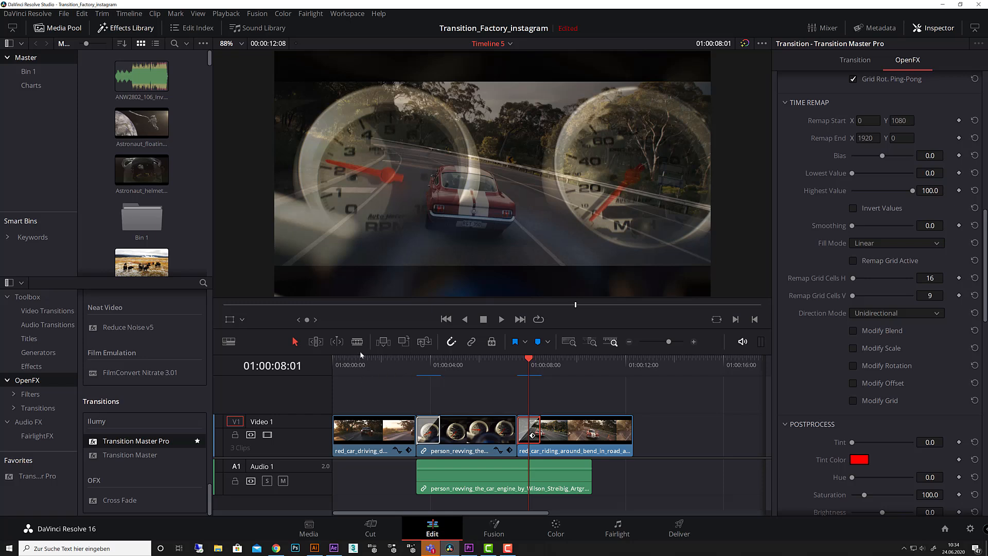
pyautogui.moveTo(58, 336)
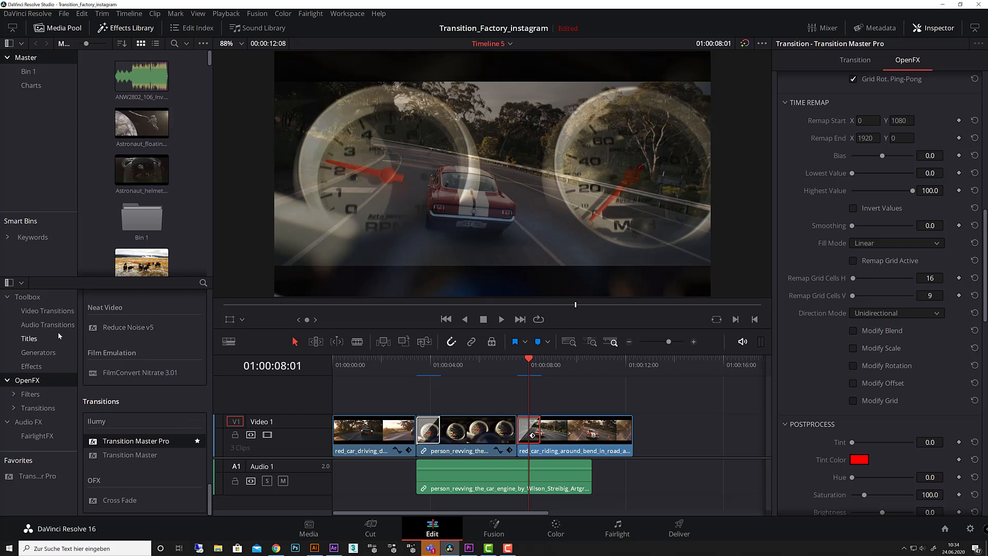
# Place a Text title above the middle clip reading TRANSITION MASTER
pyautogui.click(28, 339)
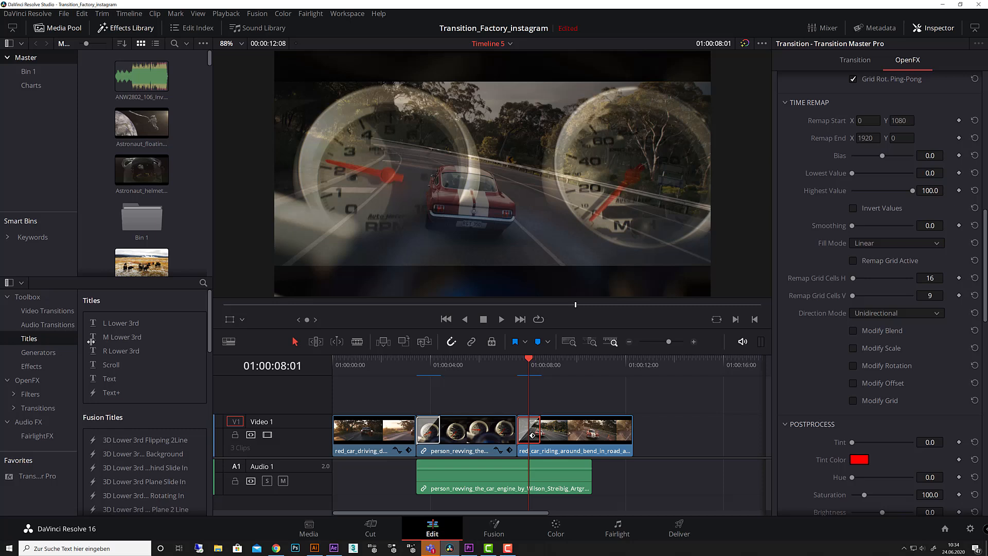
pyautogui.moveTo(109, 379); pyautogui.dragTo(454, 391)
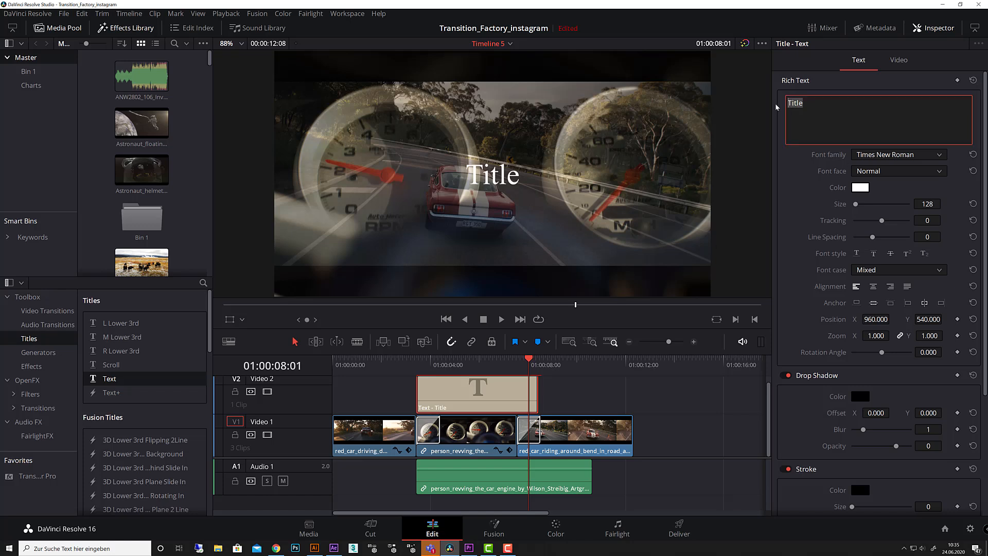
pyautogui.write('TRANSITION MAST')
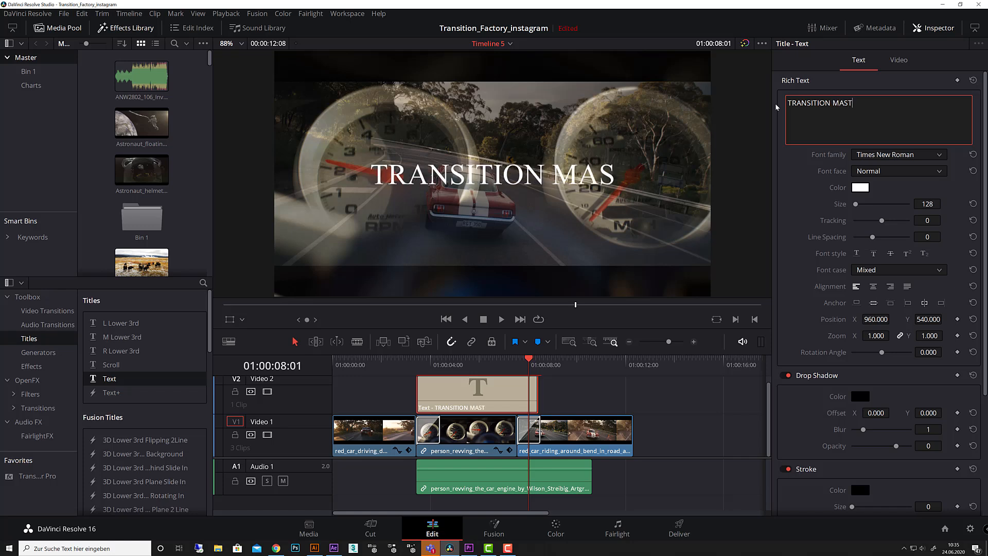
pyautogui.write('ER')
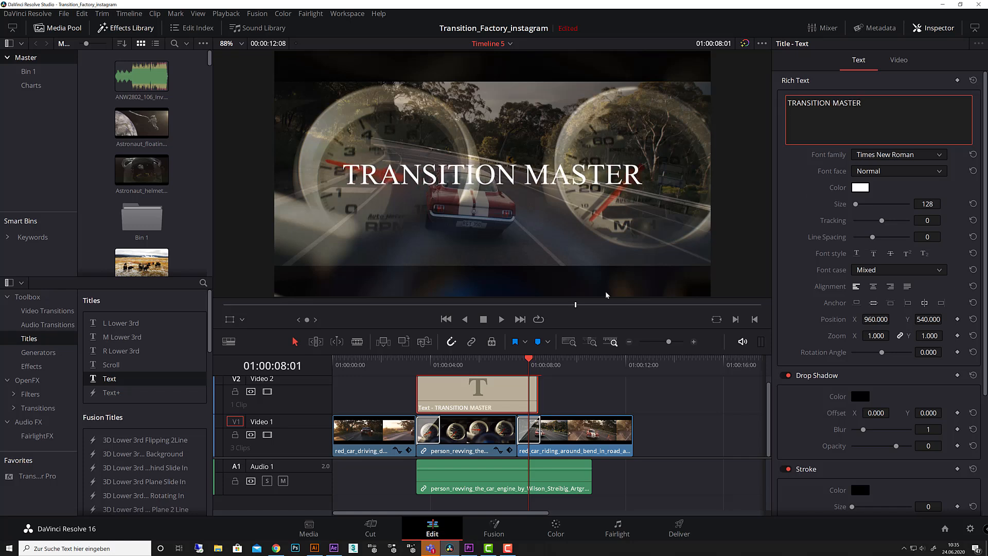
pyautogui.moveTo(567, 267)
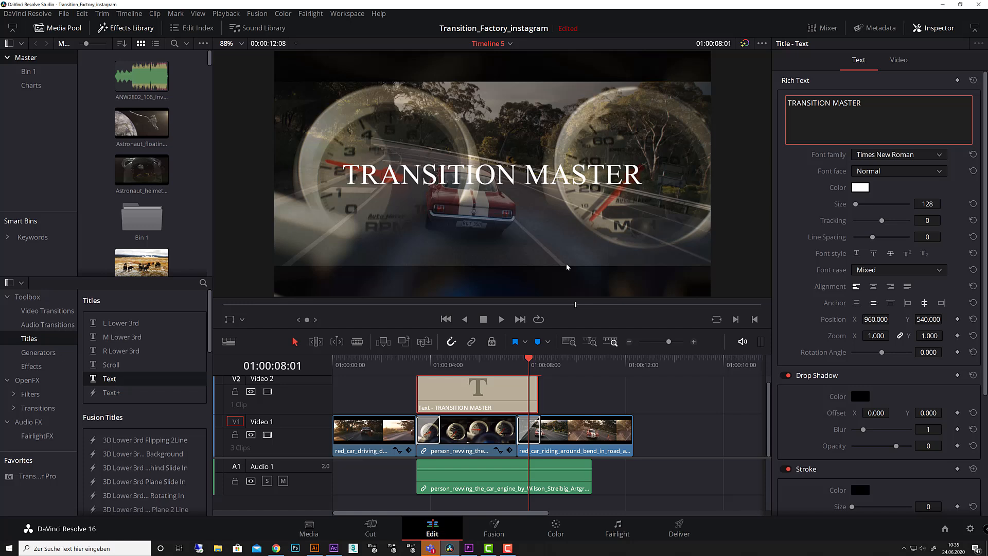
pyautogui.click(26, 380)
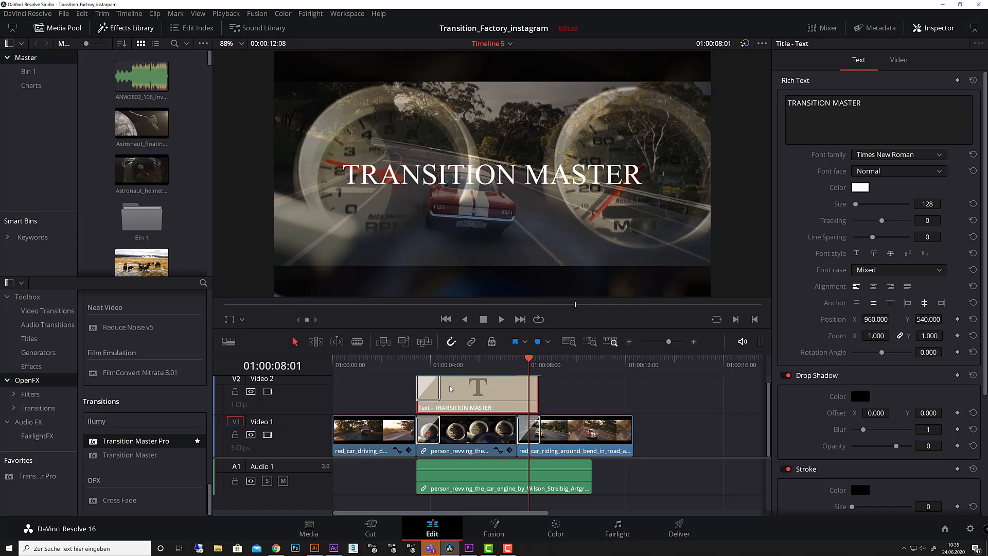
pyautogui.moveTo(457, 388)
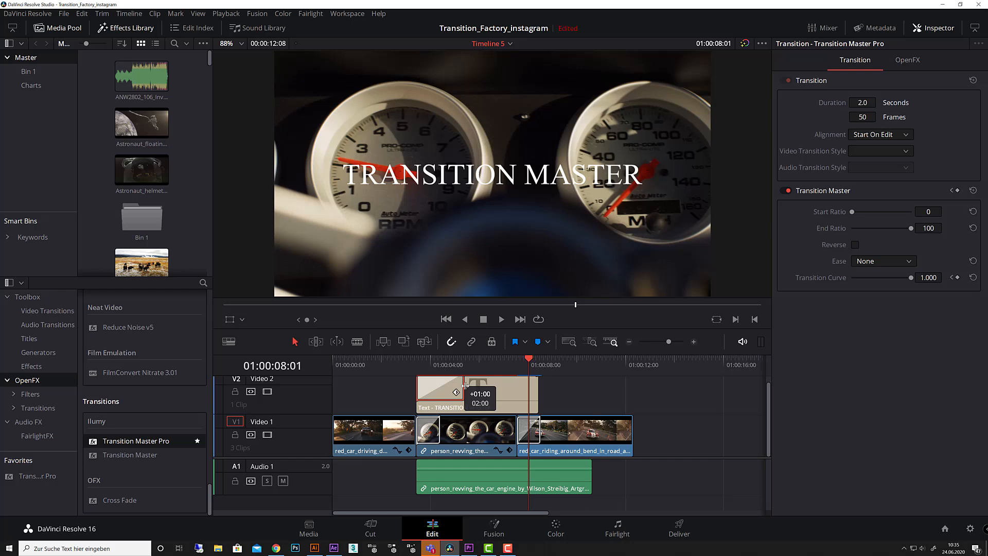
# Choose Glitch_Text_II from the title transition's OpenFX Presets list, then move the playhead
pyautogui.click(908, 60)
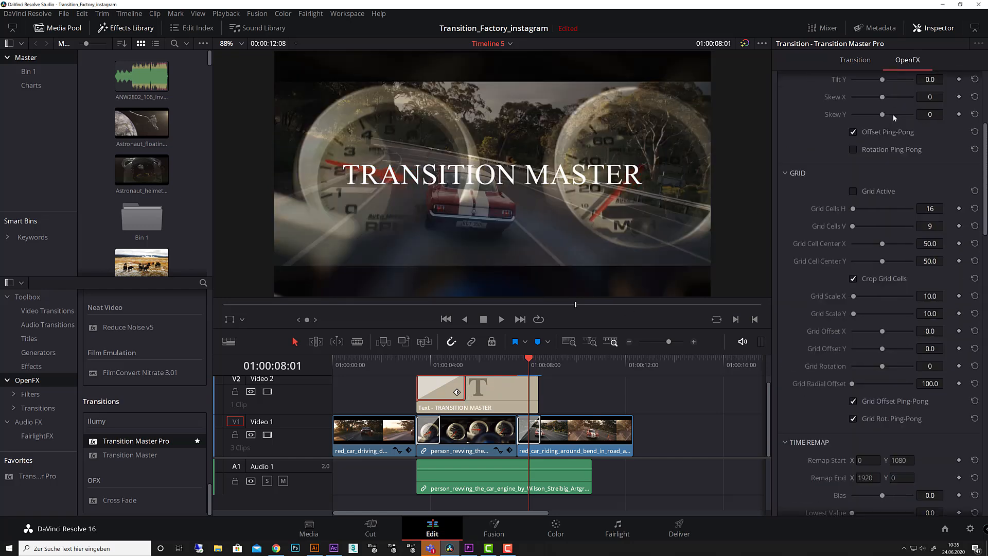
pyautogui.click(897, 116)
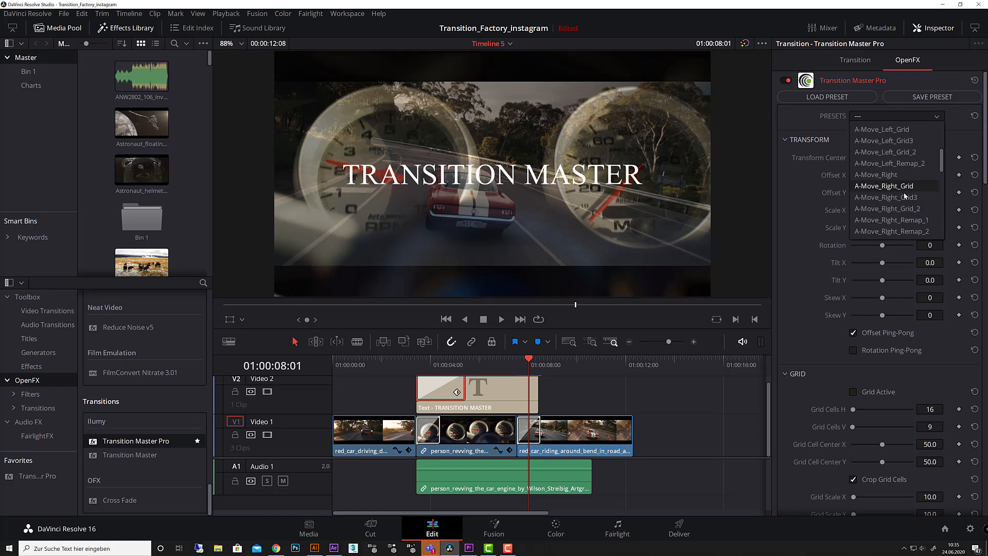
pyautogui.scroll(-3)
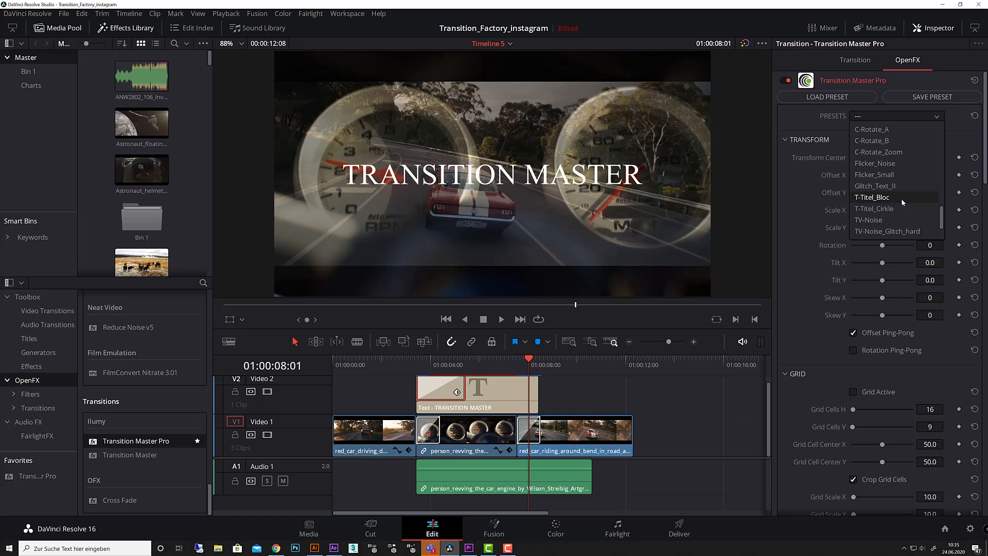
pyautogui.click(875, 186)
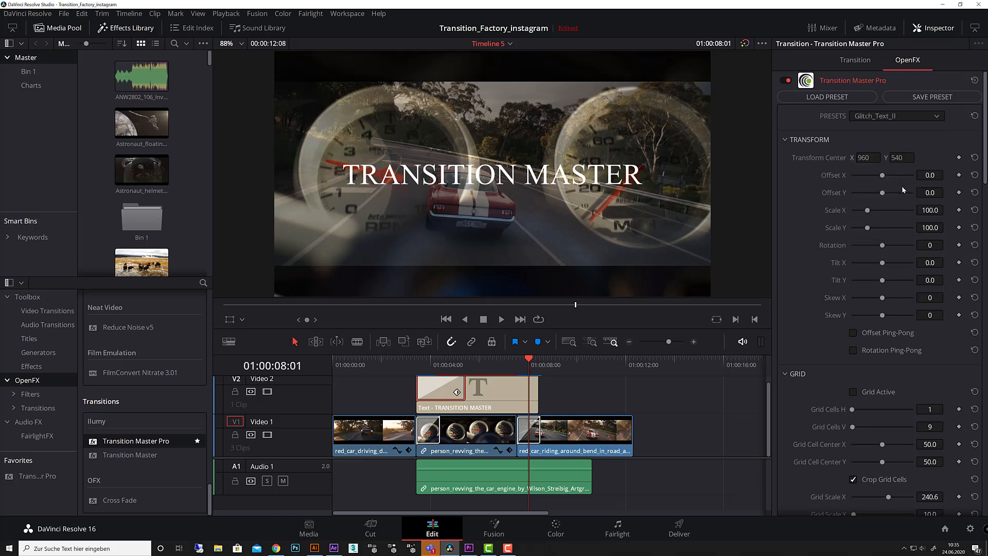
pyautogui.click(417, 361)
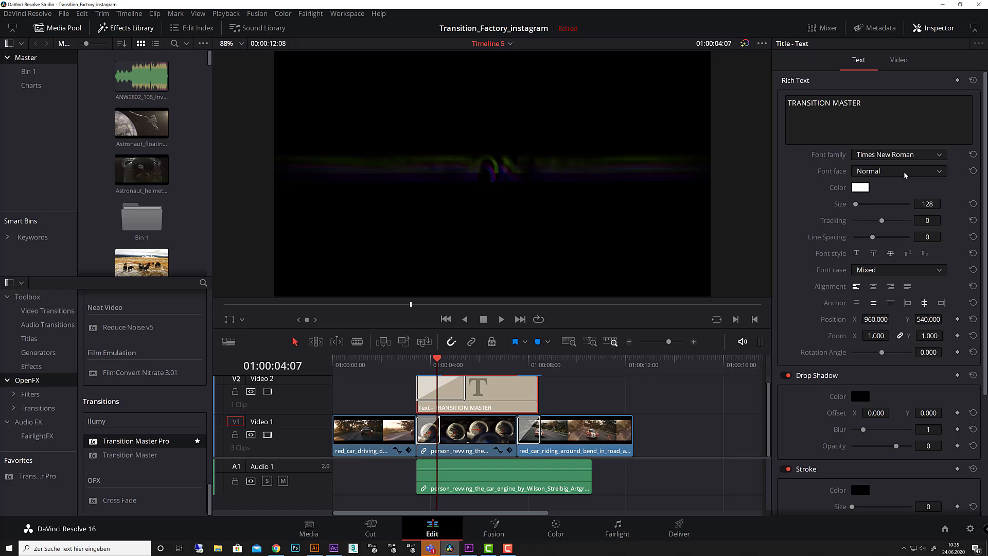
# Set the title clip's Composite Mode to Add and replay from just before the title
pyautogui.scroll(-3)
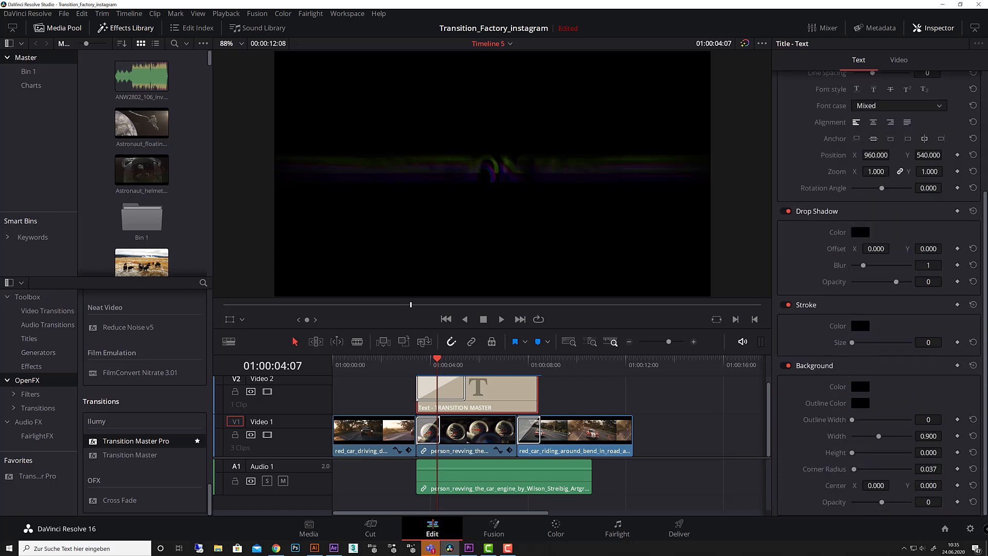
pyautogui.click(899, 60)
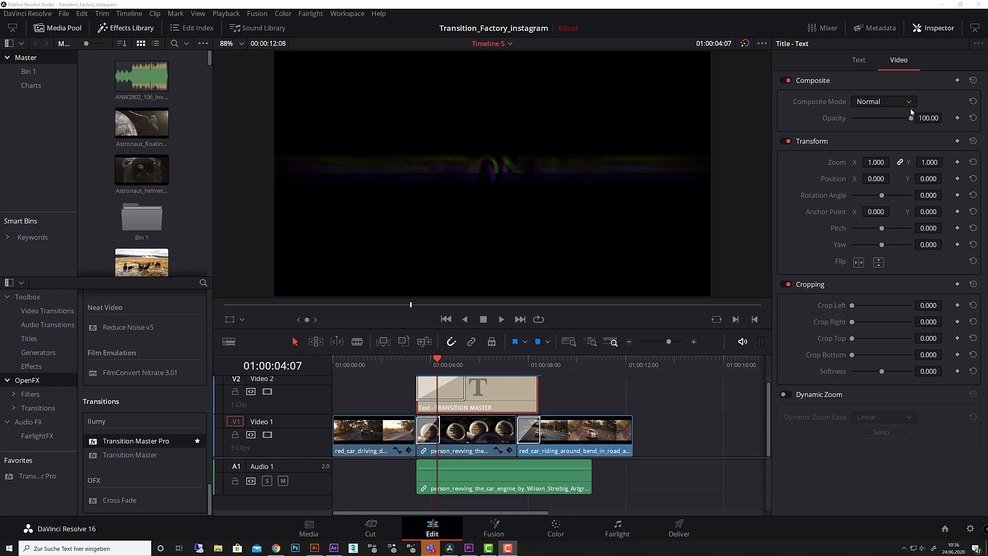
pyautogui.click(884, 101)
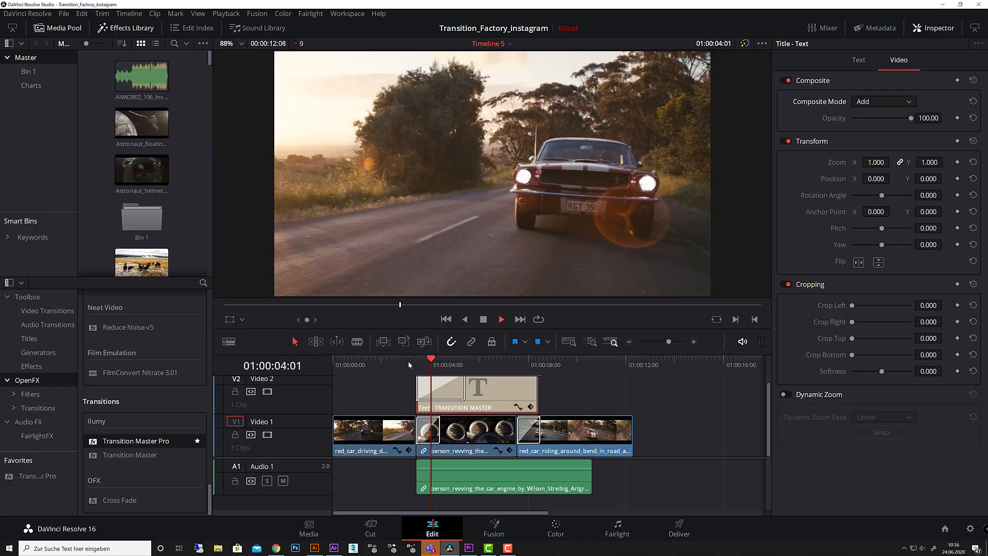
pyautogui.click(469, 365)
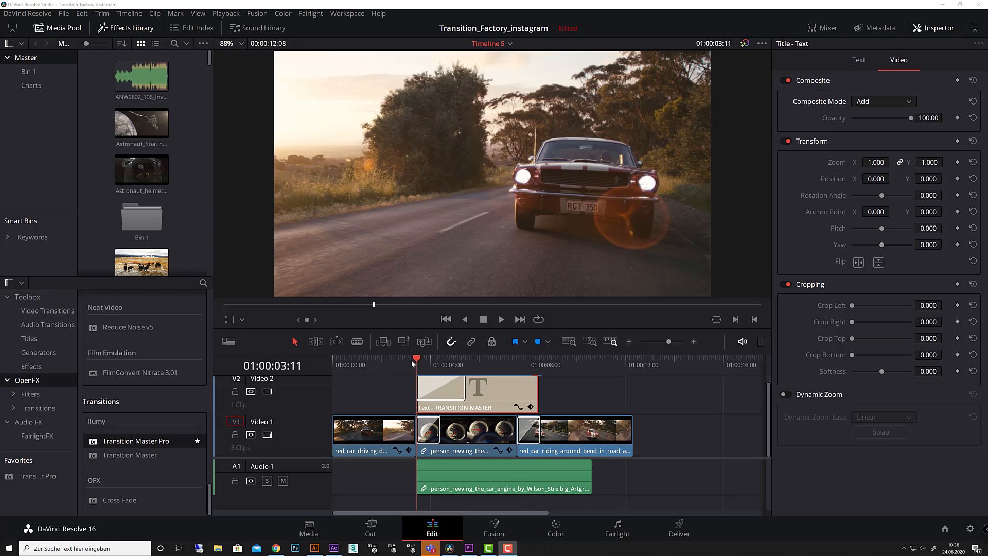
pyautogui.click(501, 319)
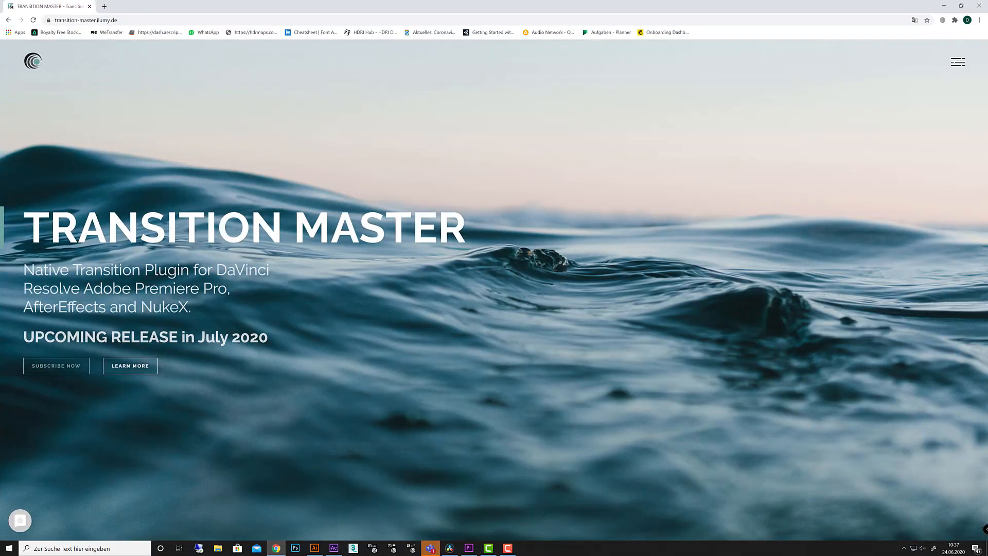
pyautogui.moveTo(174, 450)
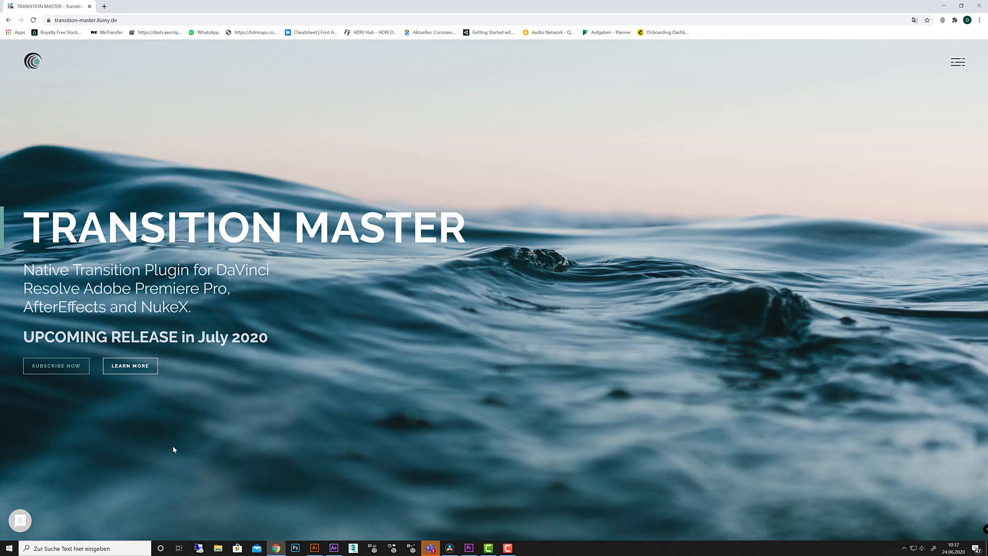